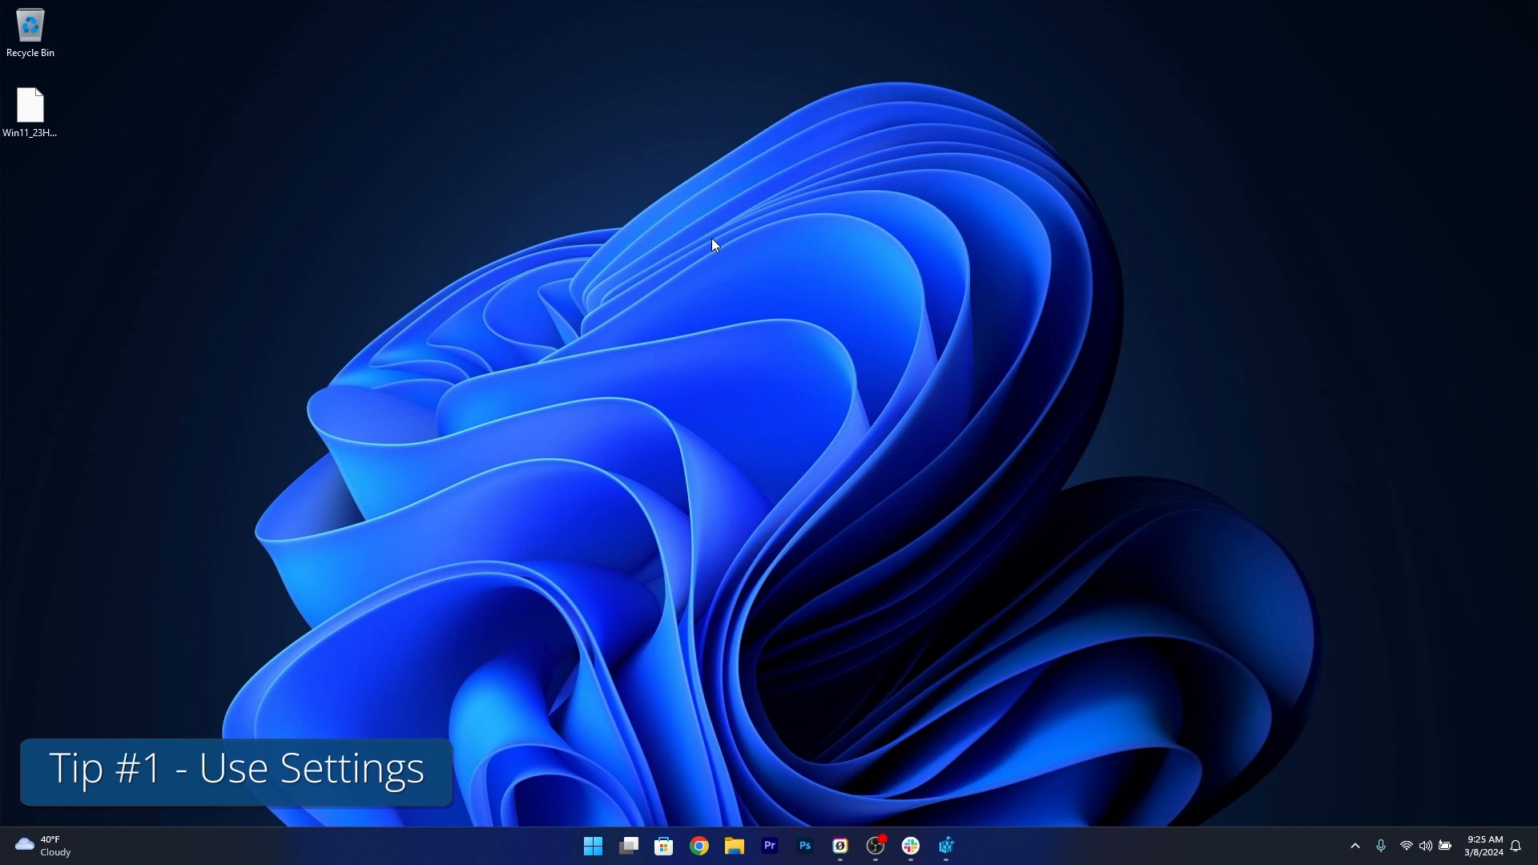
- Reach the Personalization > Taskbar settings page from the taskbar's context menu
right_click(1107, 845)
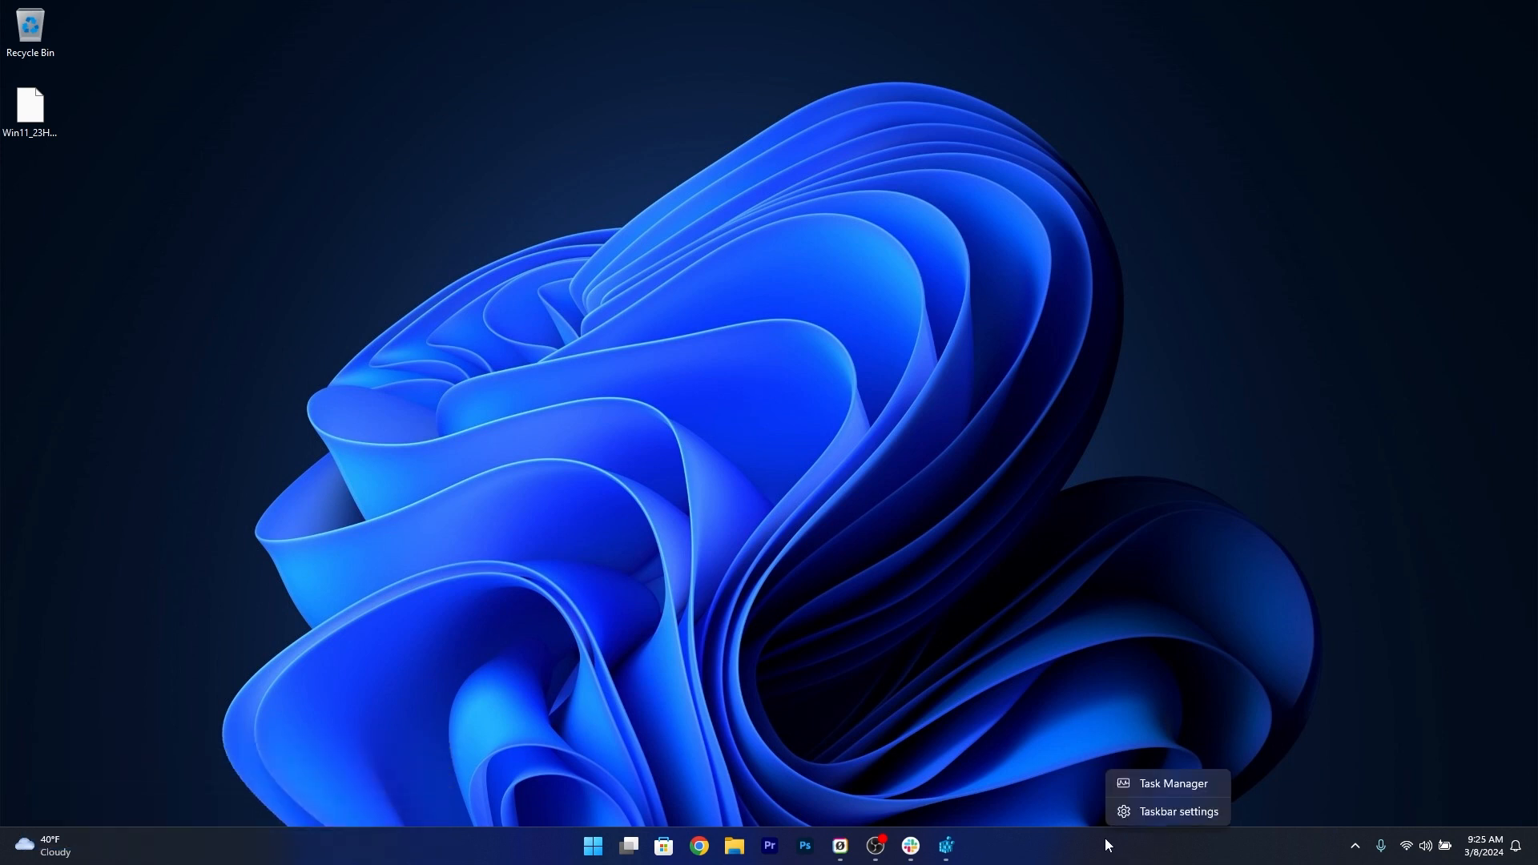
mouse_move(1180, 811)
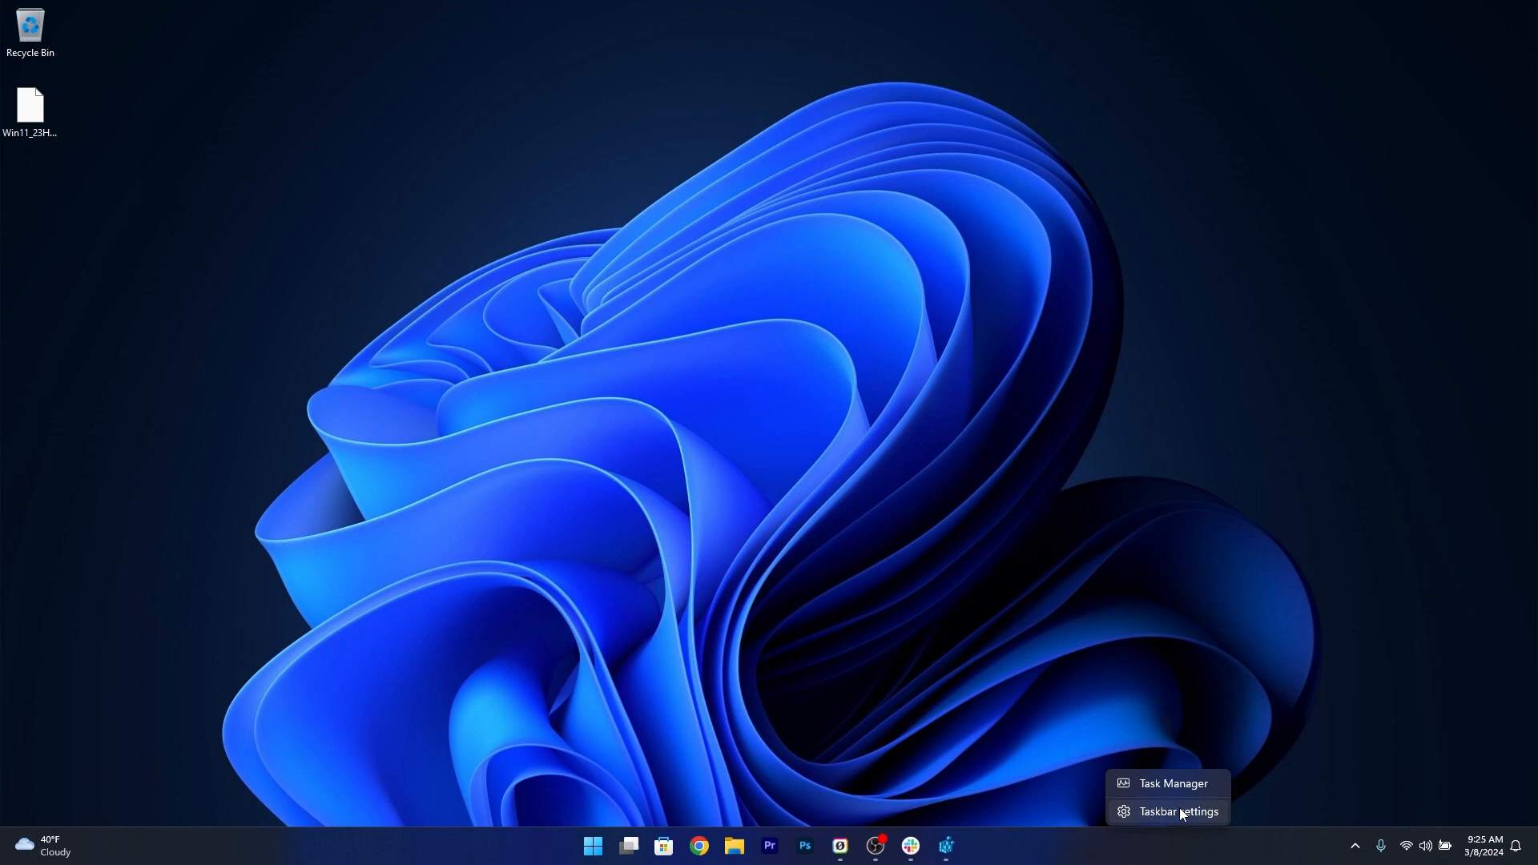
left_click(1175, 815)
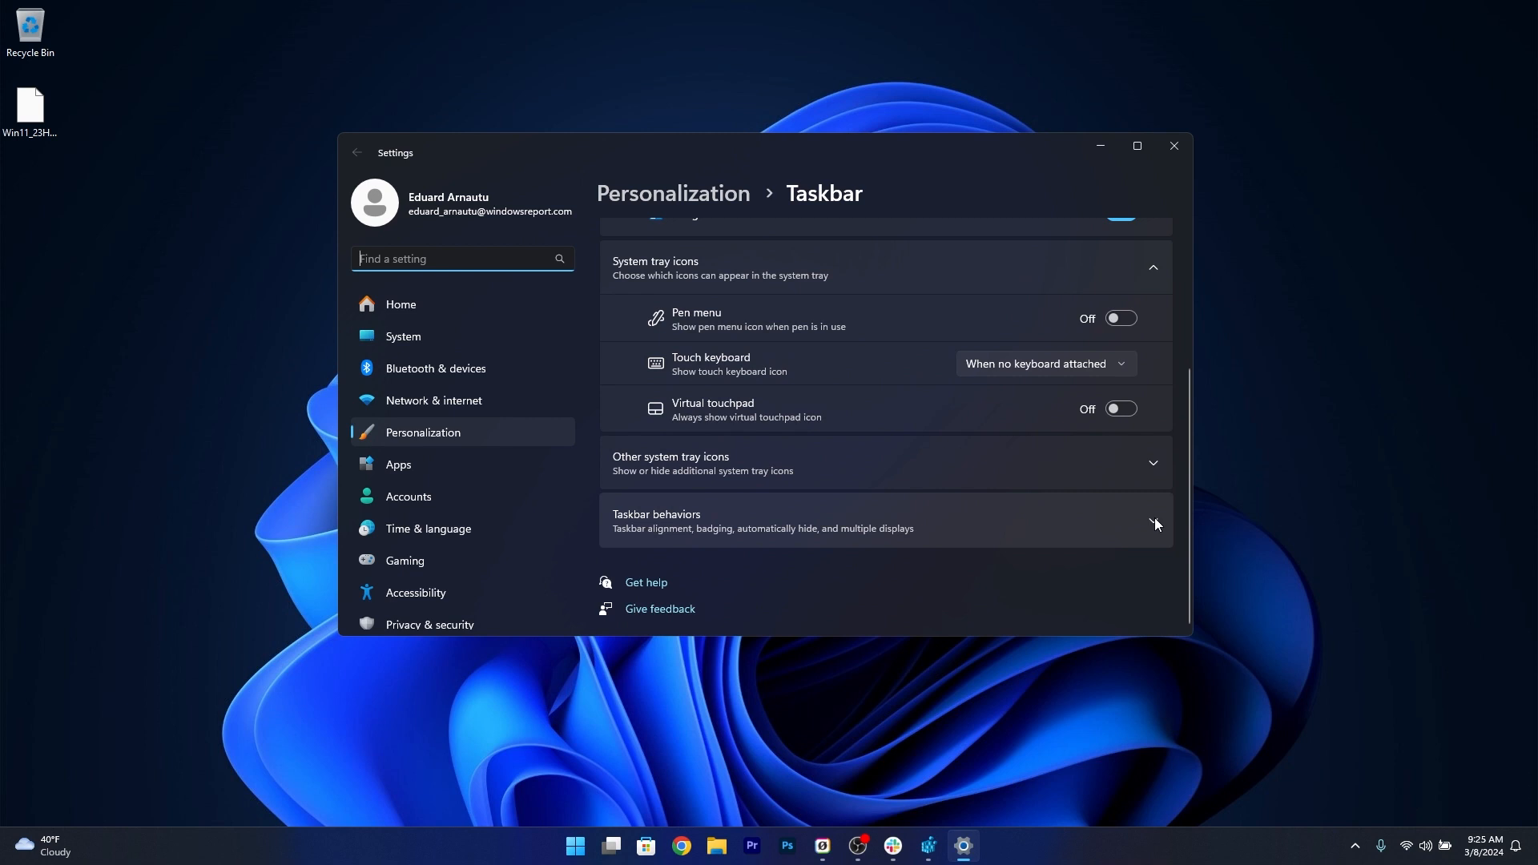
- Turn on Automatically hide the taskbar under Taskbar behaviors
left_click(1154, 524)
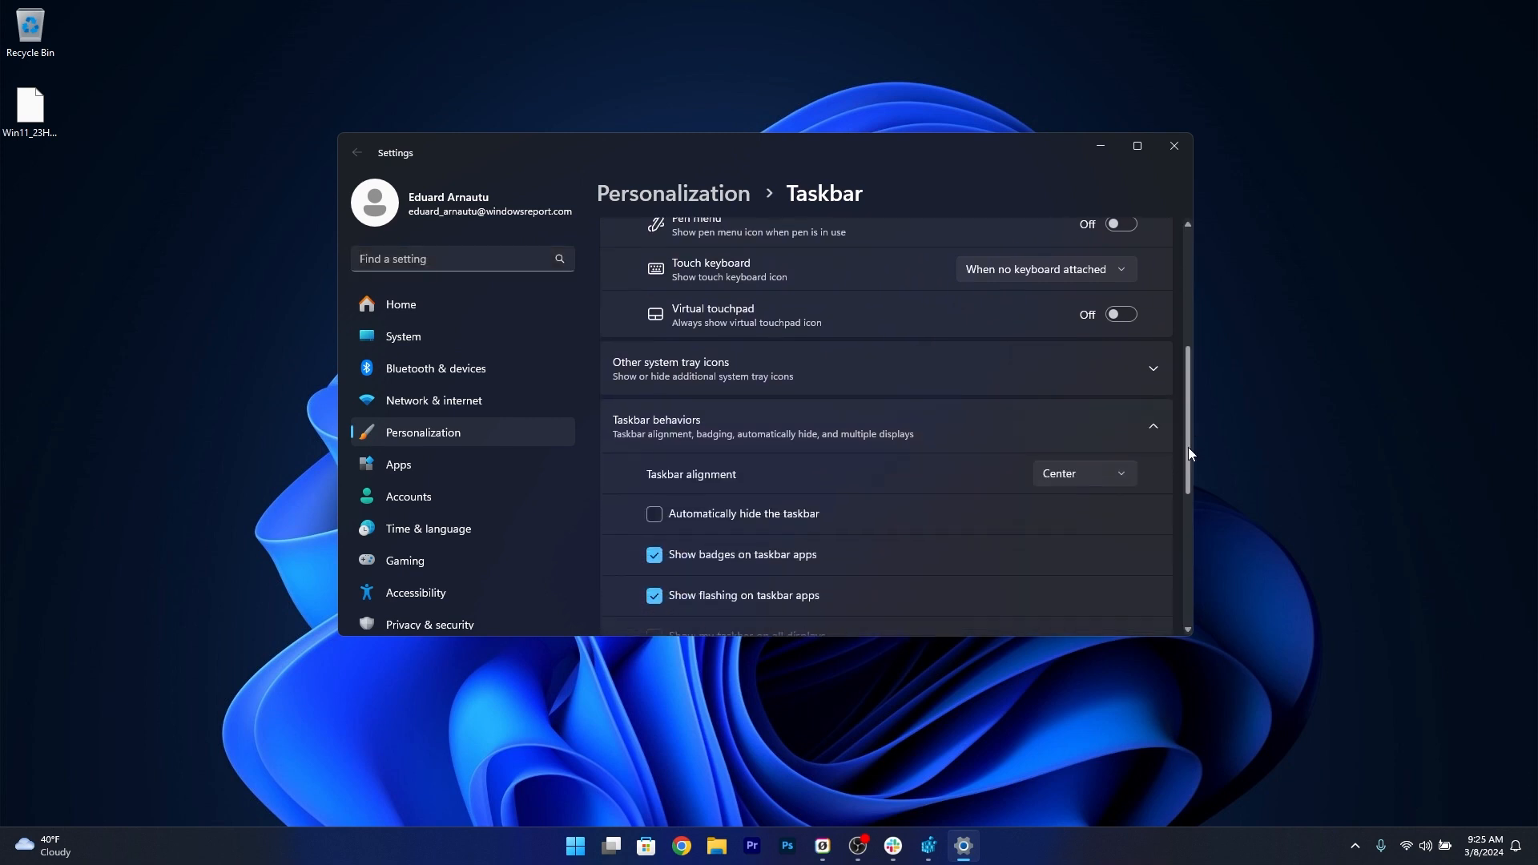
scroll("down", 3)
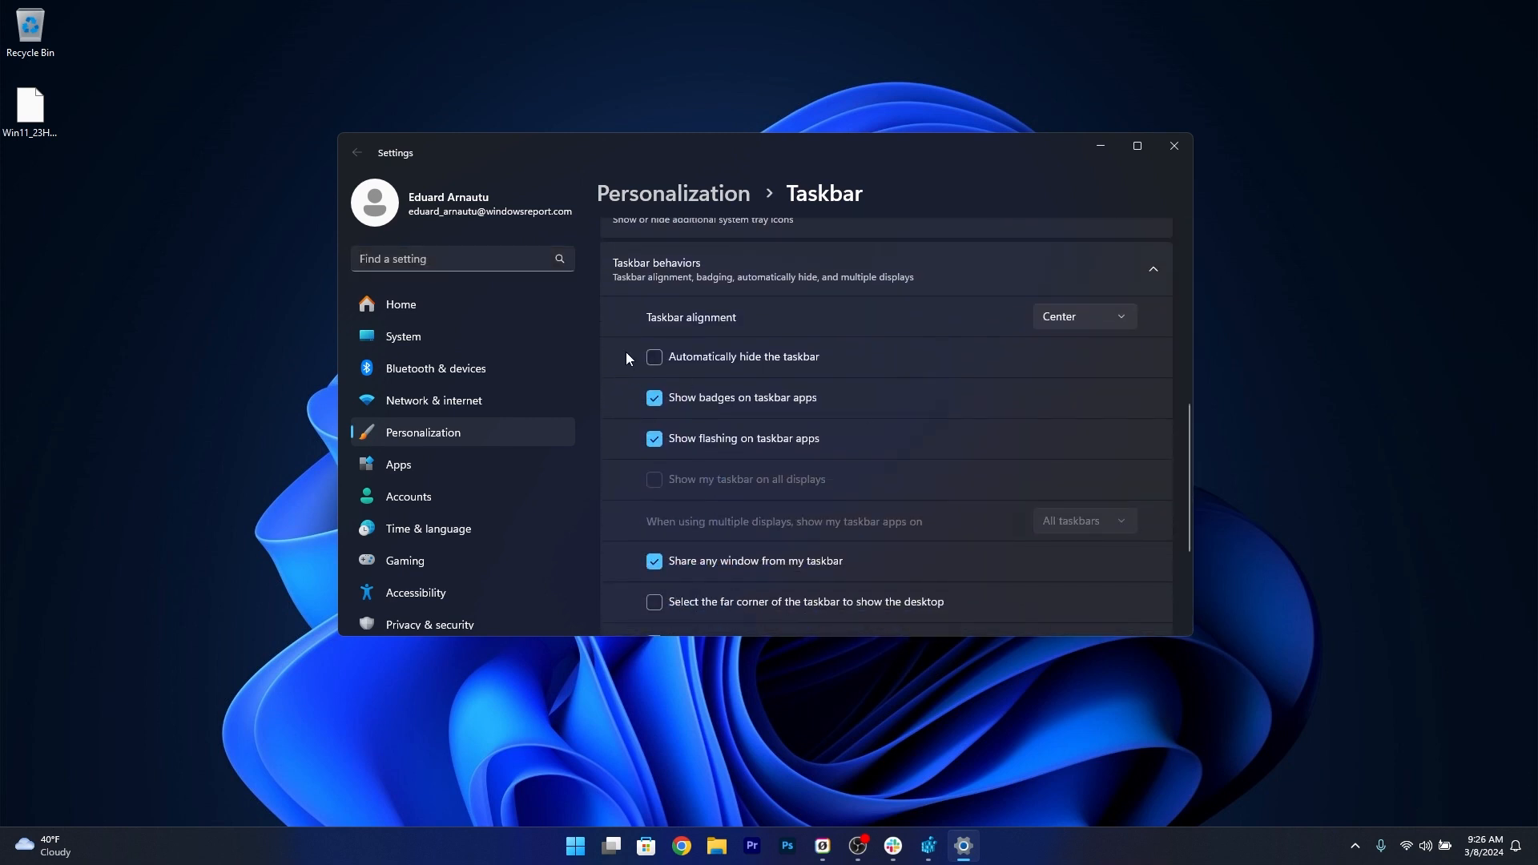
left_click(654, 355)
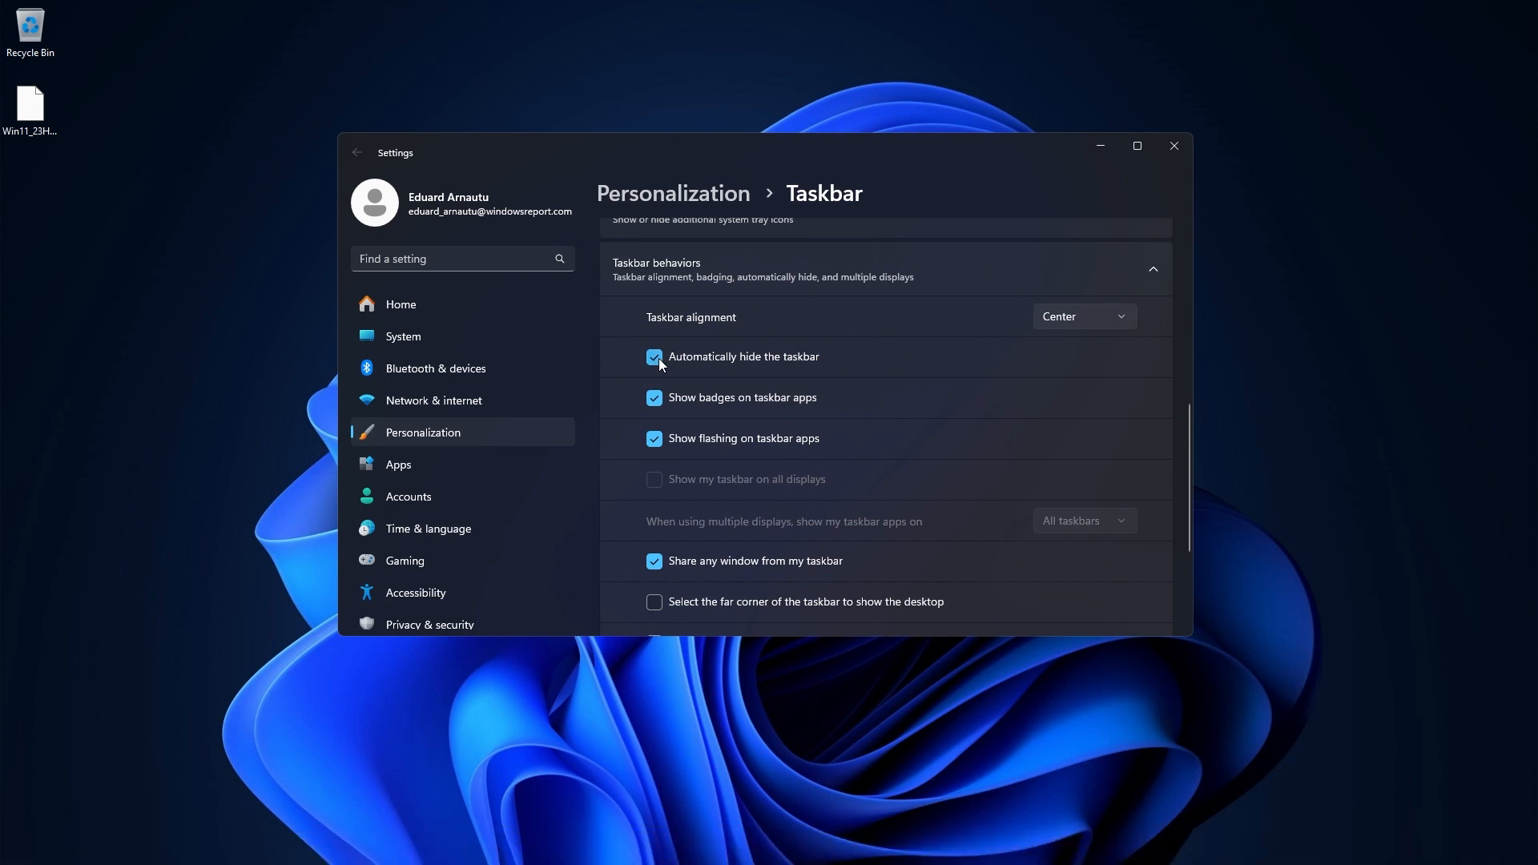
mouse_move(894, 354)
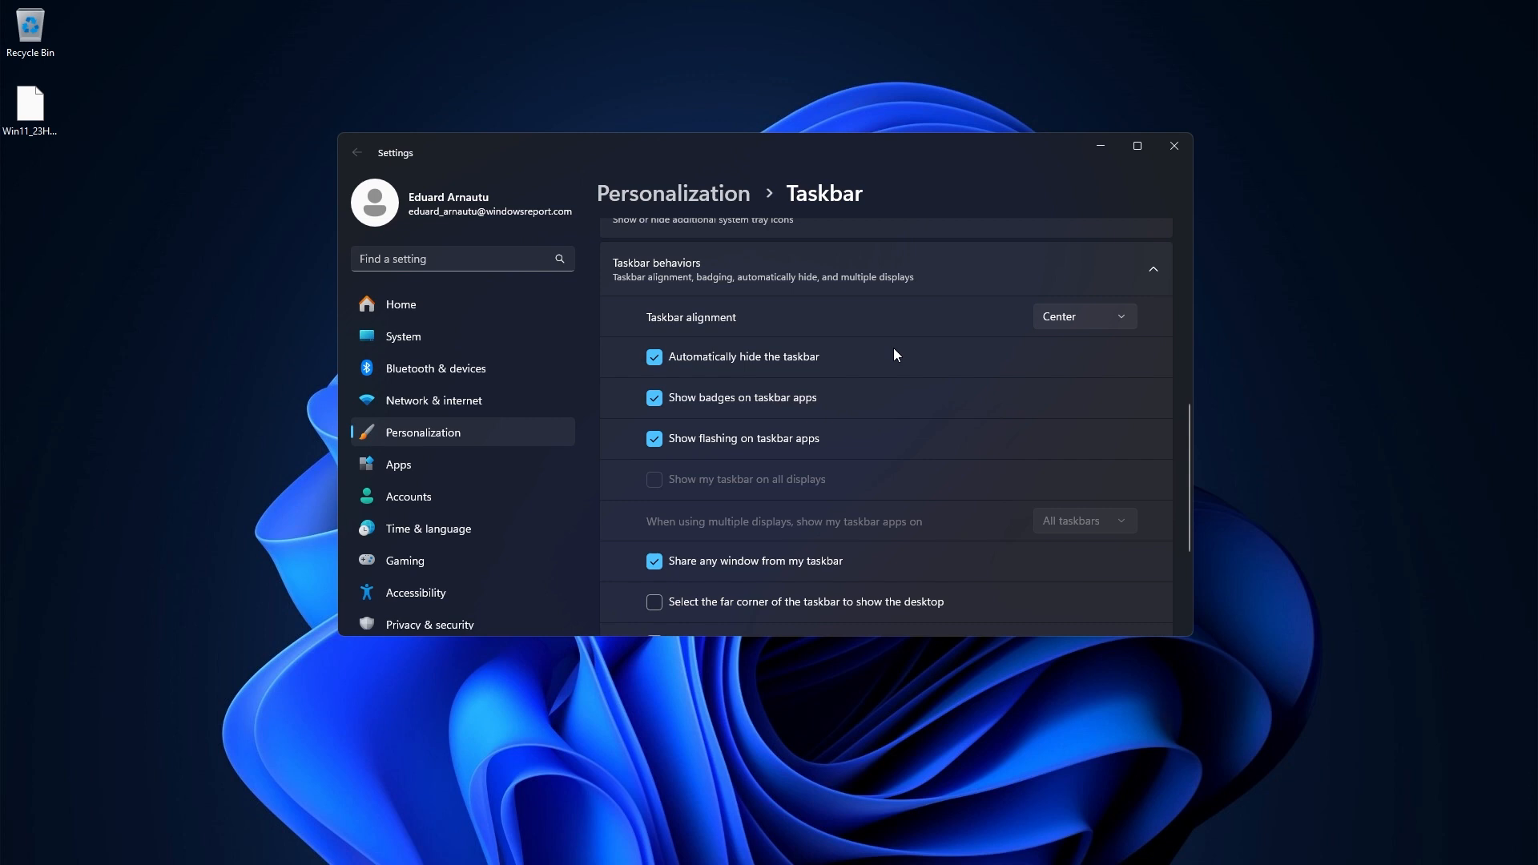
mouse_move(923, 633)
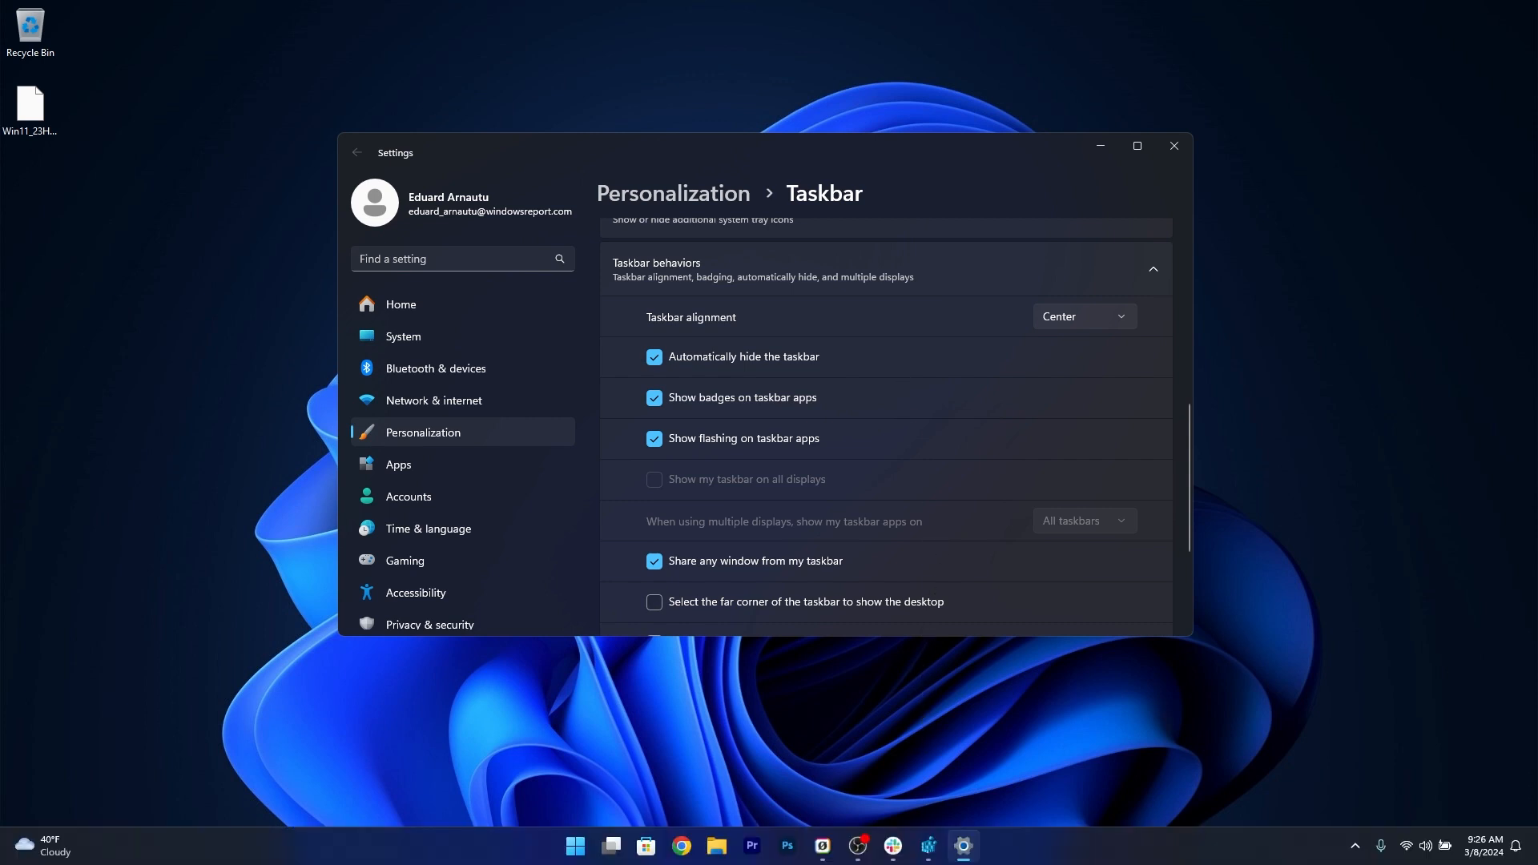
mouse_move(1048, 861)
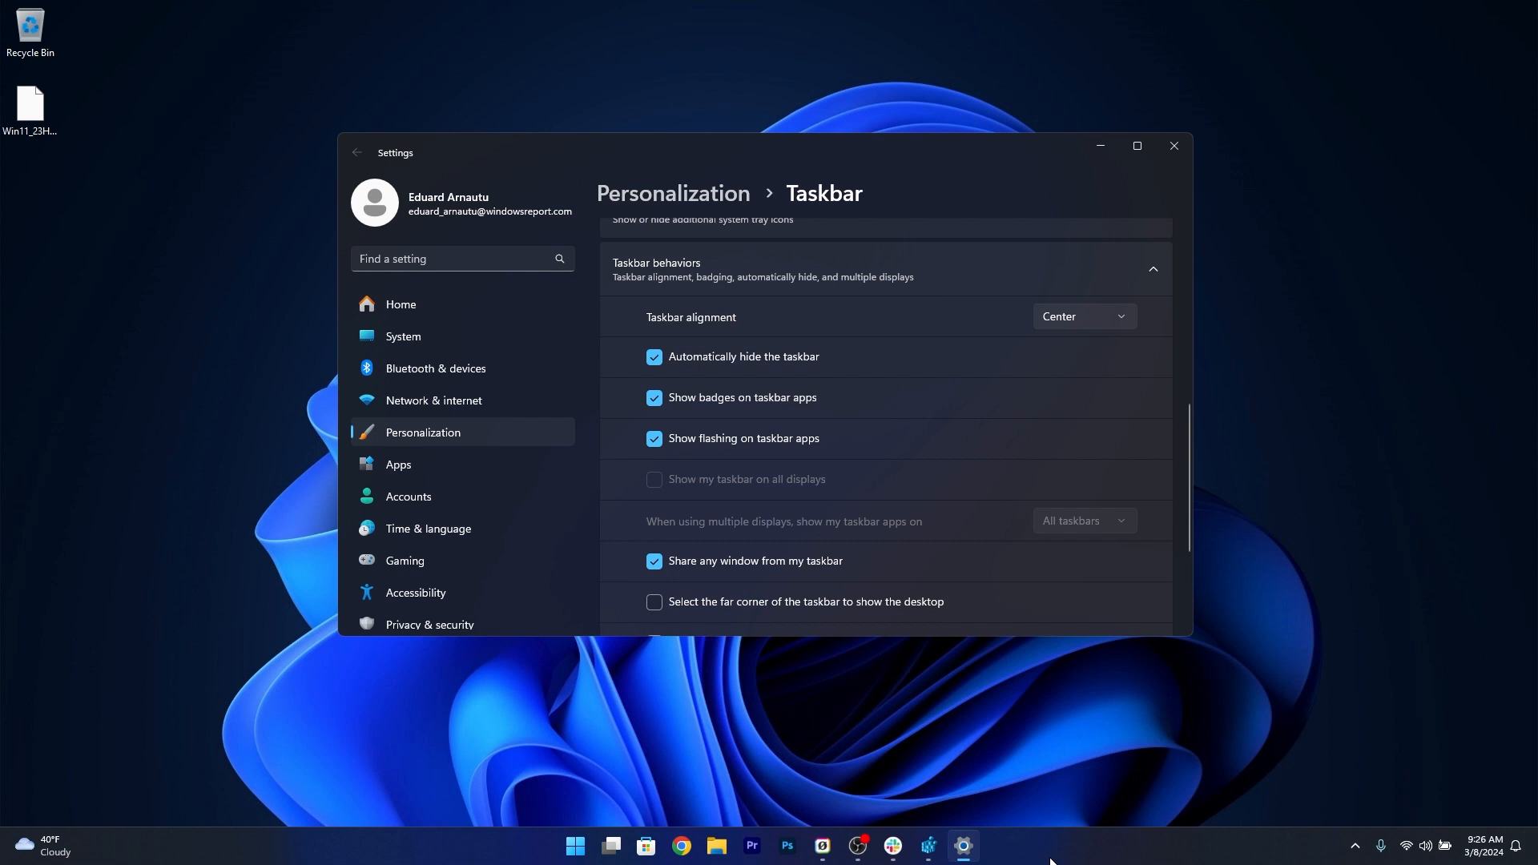
mouse_move(857, 634)
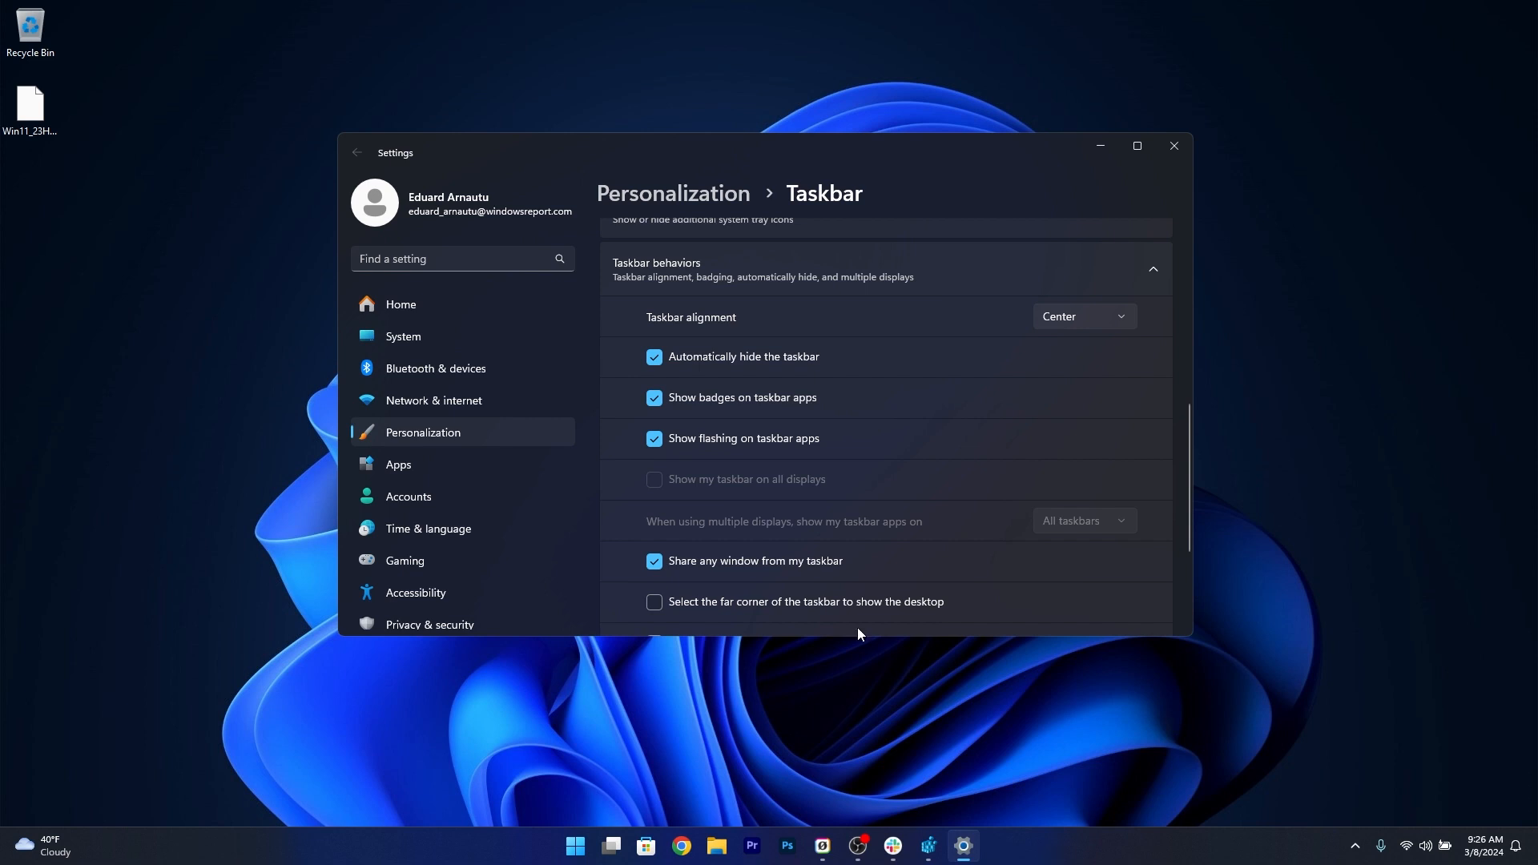
- Switch automatic taskbar hiding back off and close Settings
left_click(654, 356)
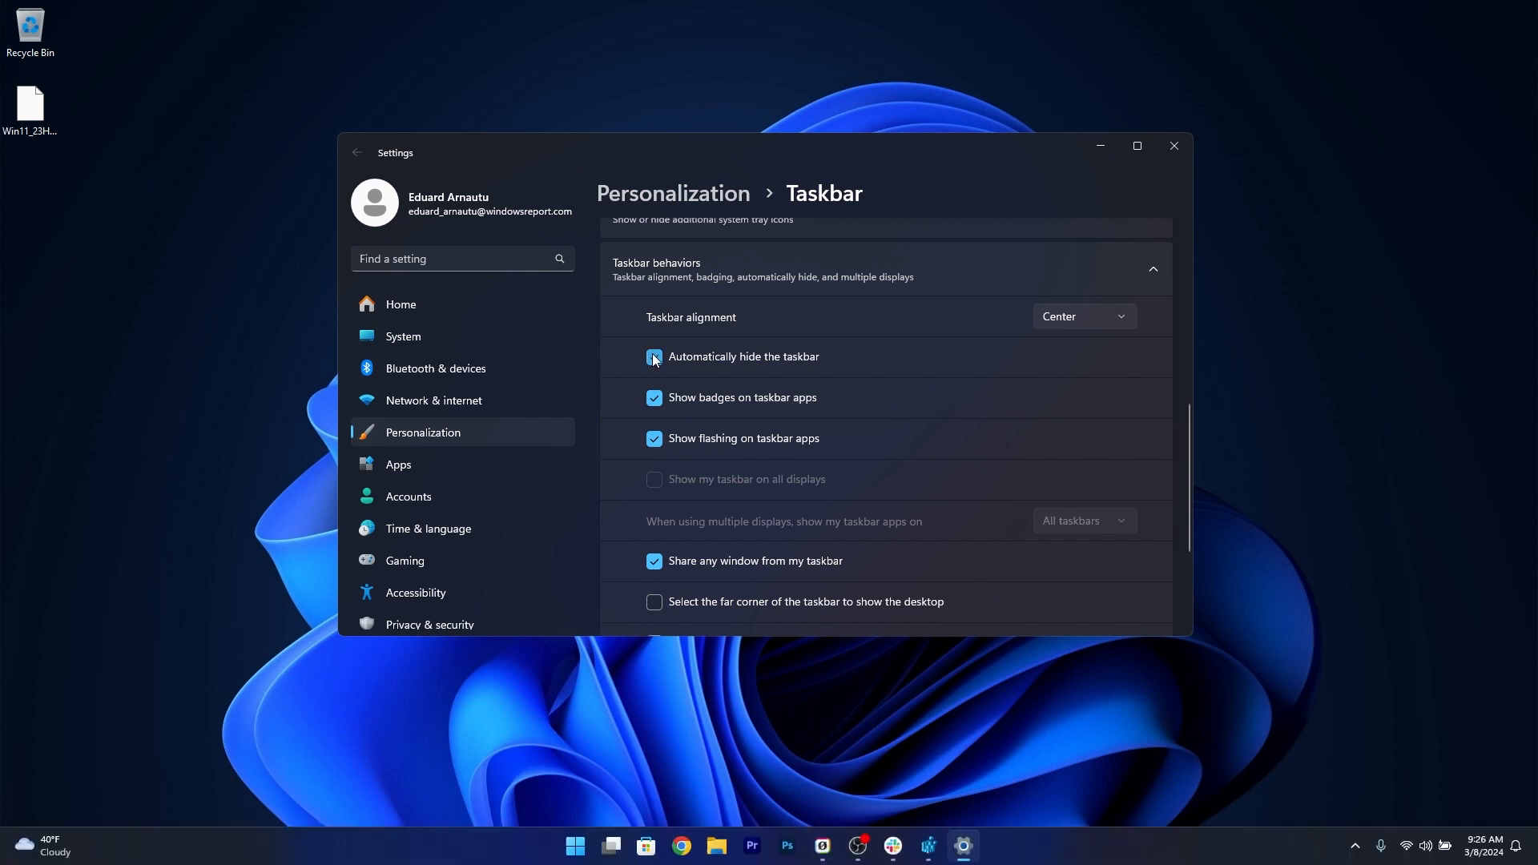
left_click(654, 356)
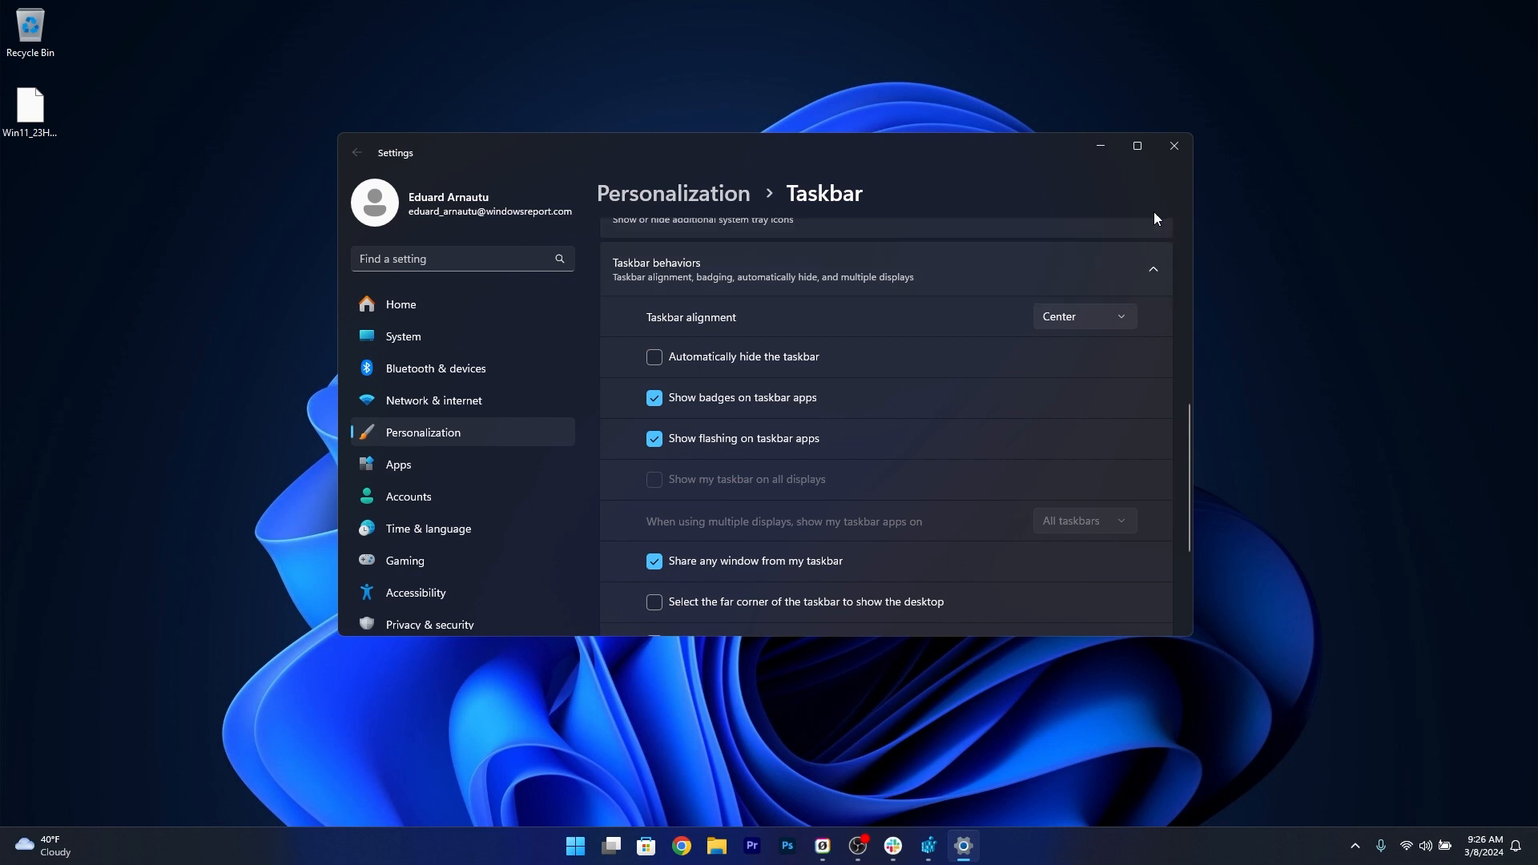
left_click(1173, 145)
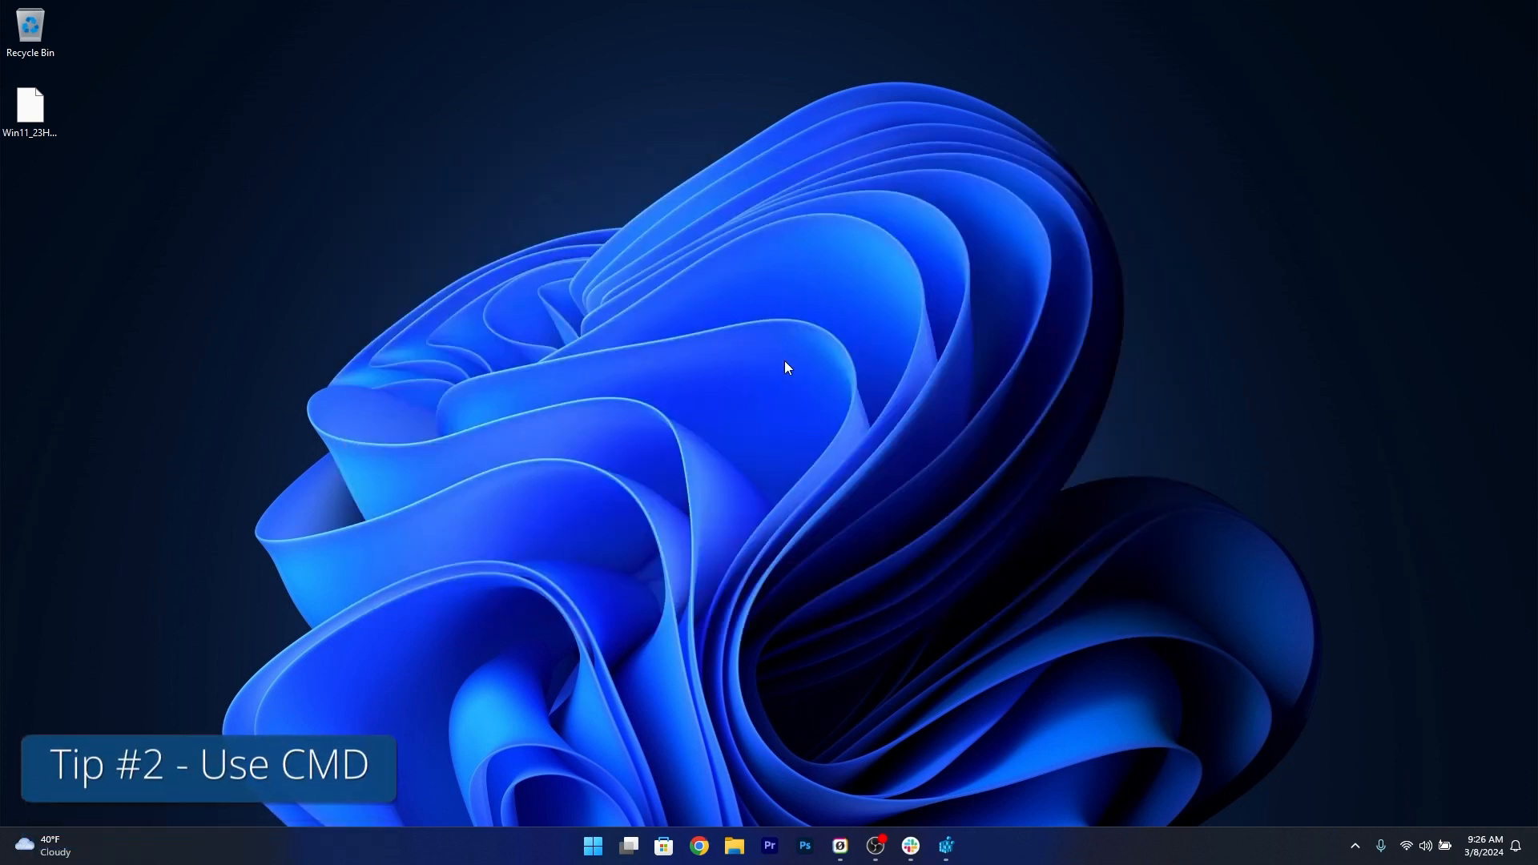
mouse_move(781, 370)
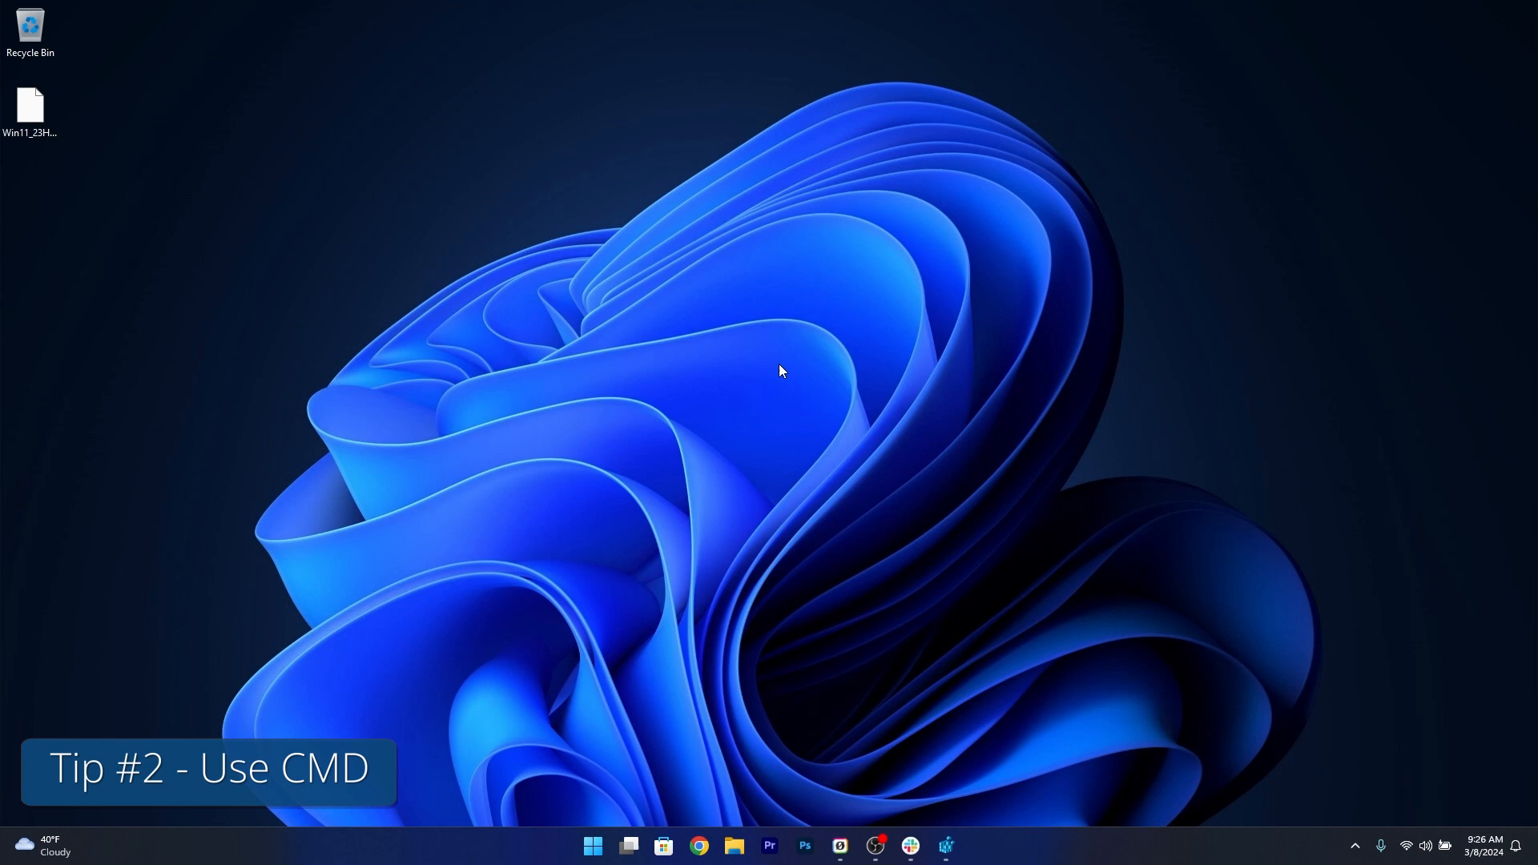
- Launch Command Prompt as administrator by searching 'cmd' from Start
left_click(591, 851)
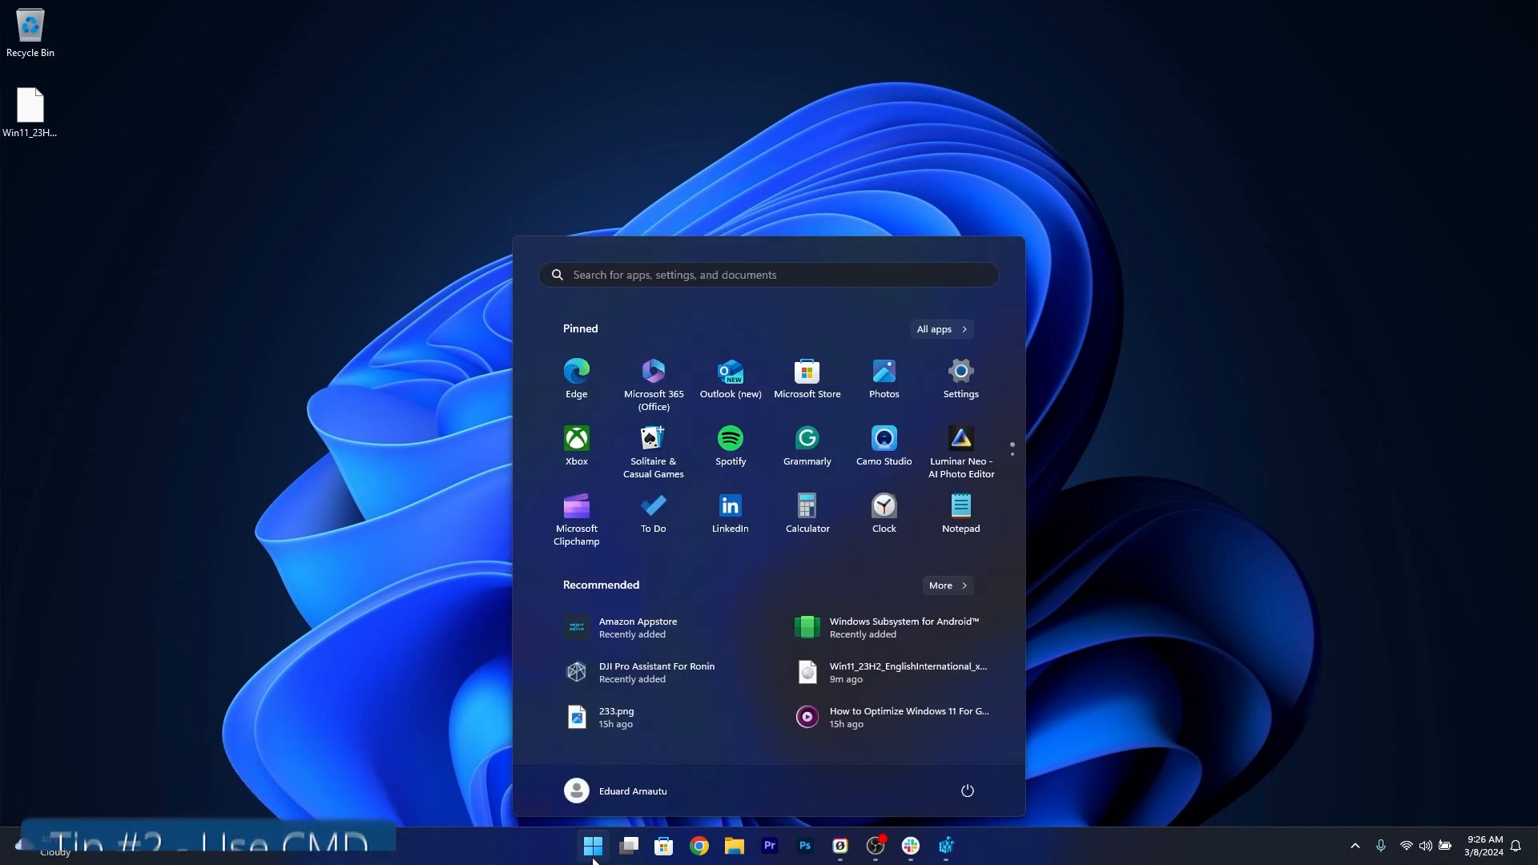
type("cmd")
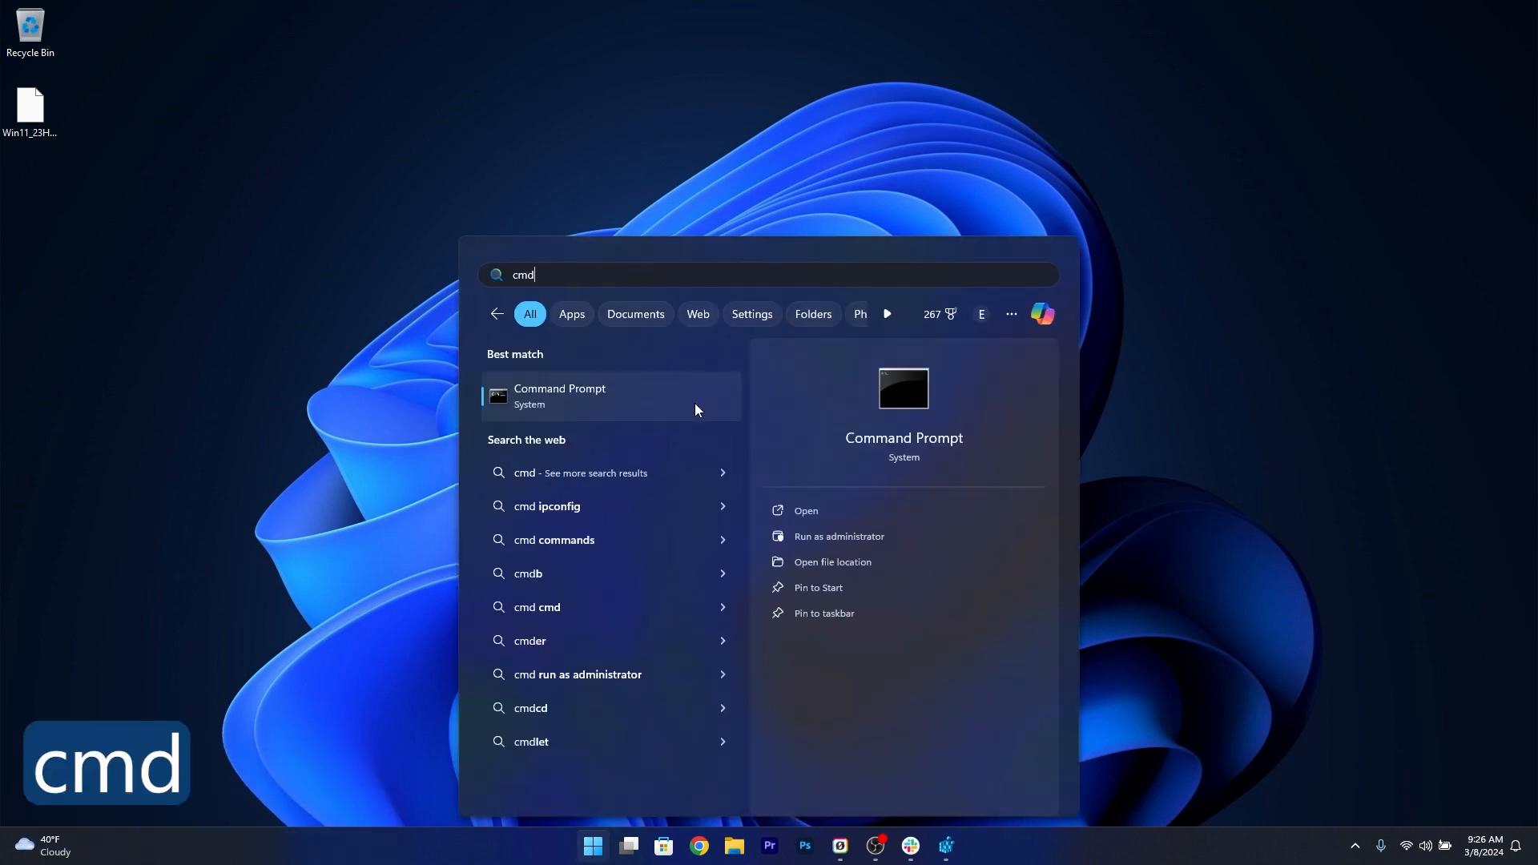
left_click(838, 537)
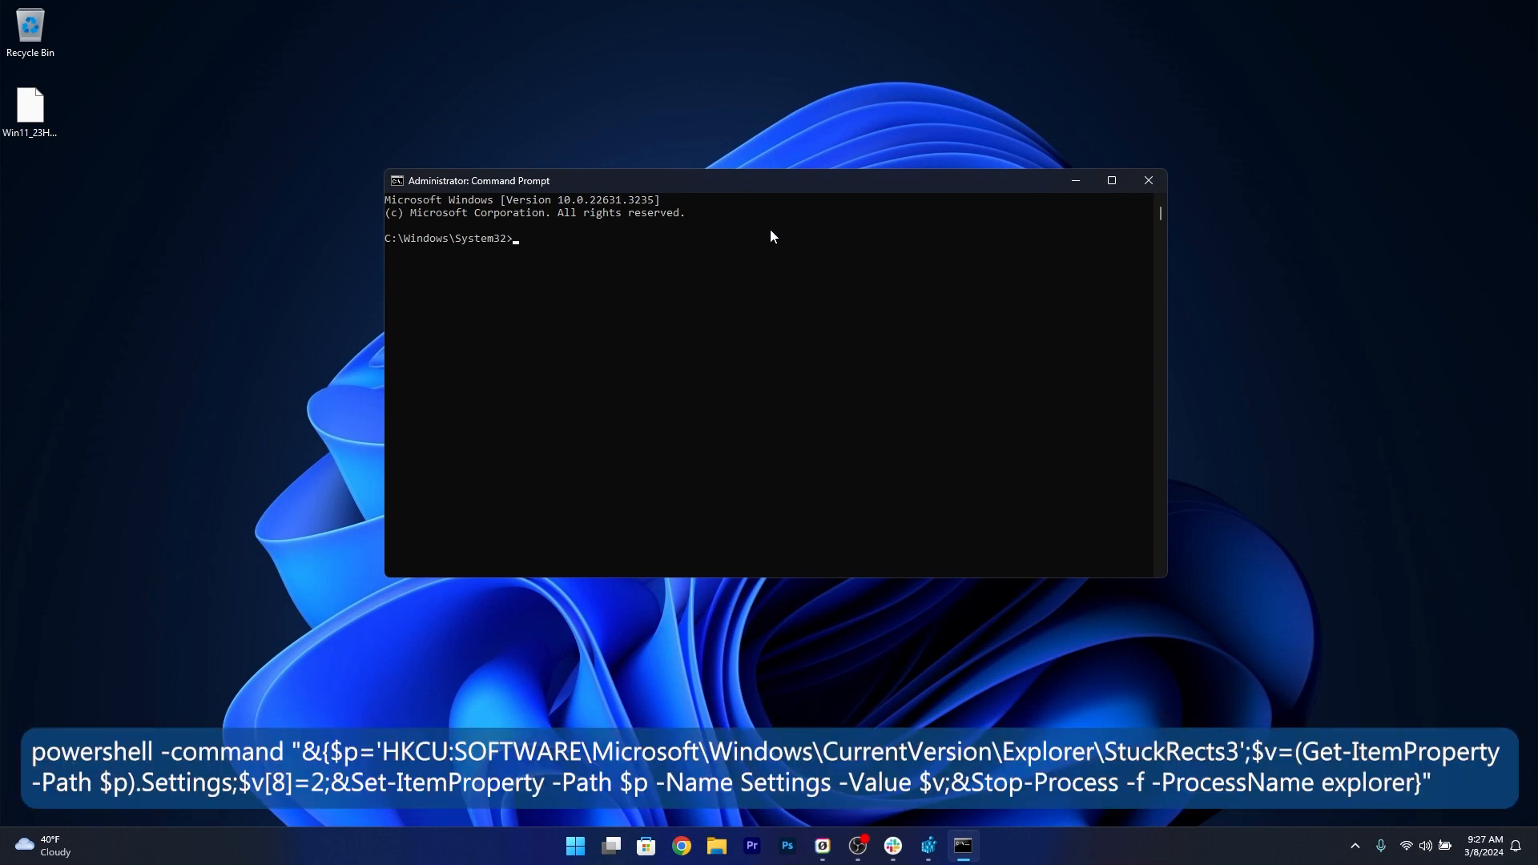
mouse_move(1029, 280)
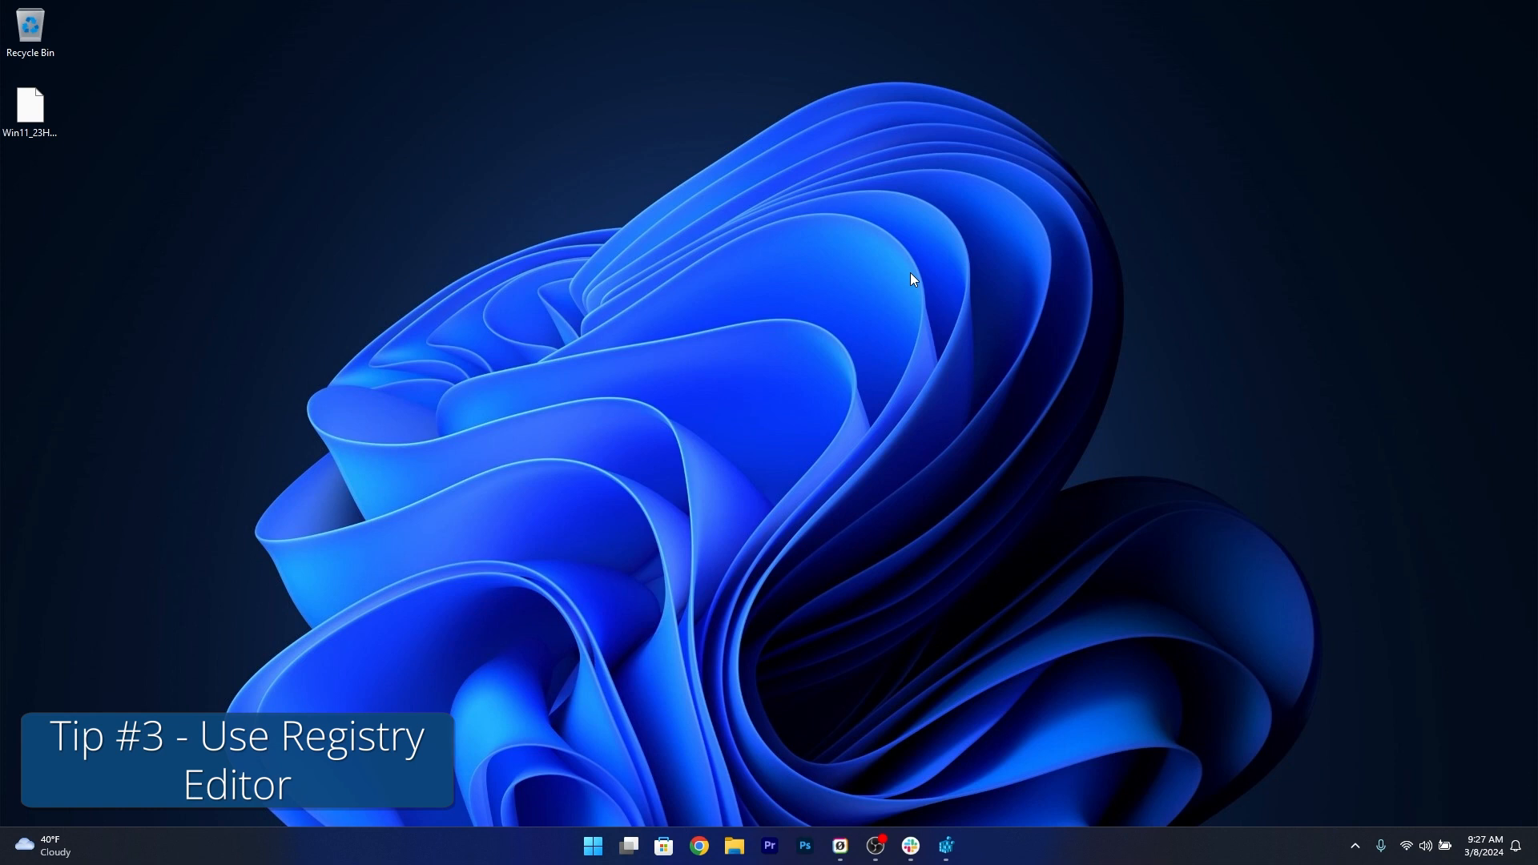
- Search the Start menu for 'regedit' to launch Registry Editor
left_click(591, 851)
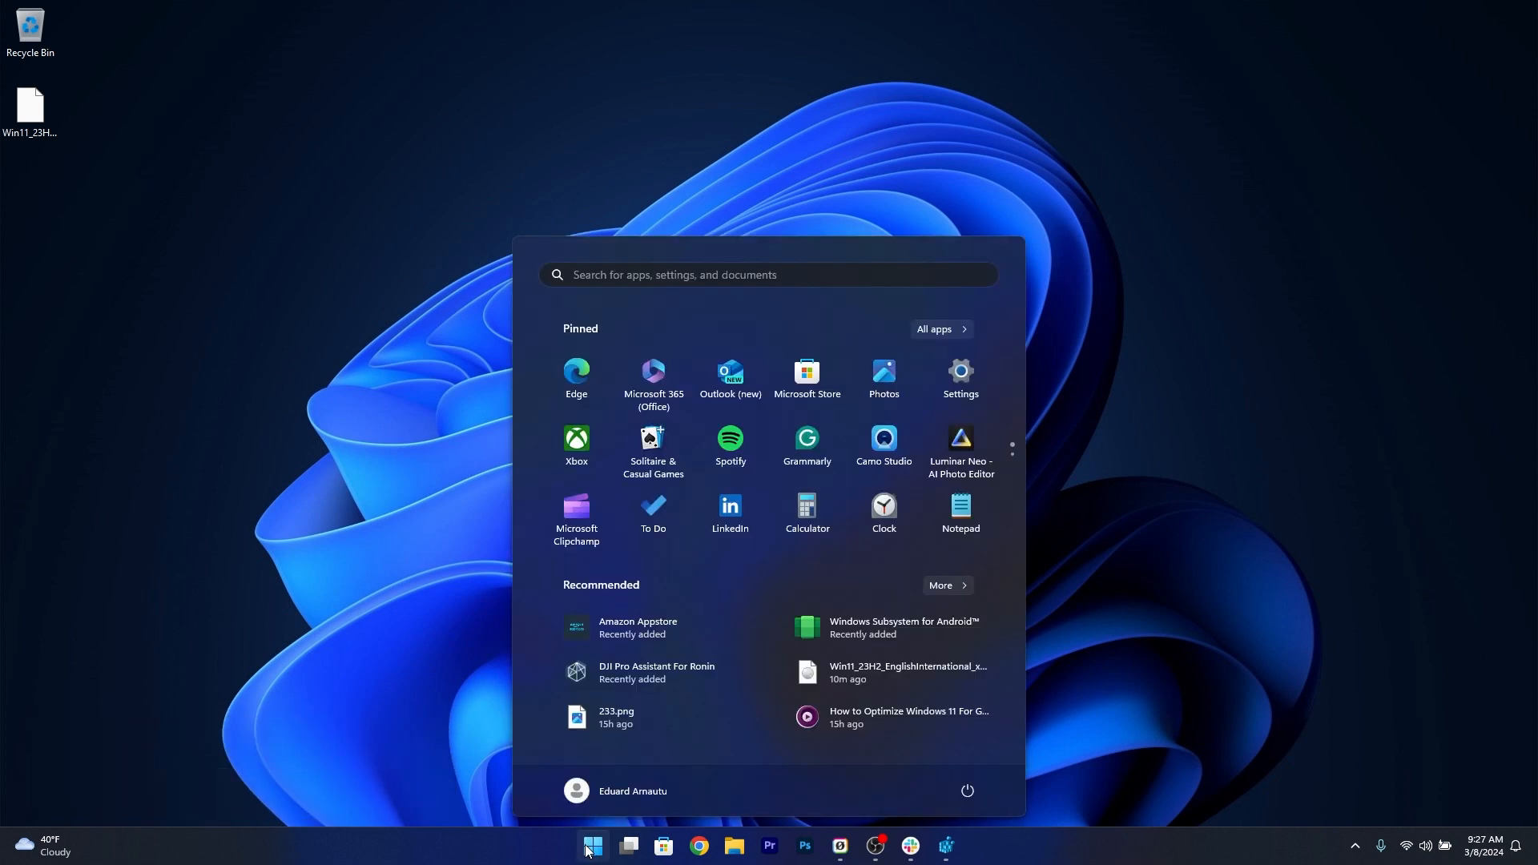
type("regedit")
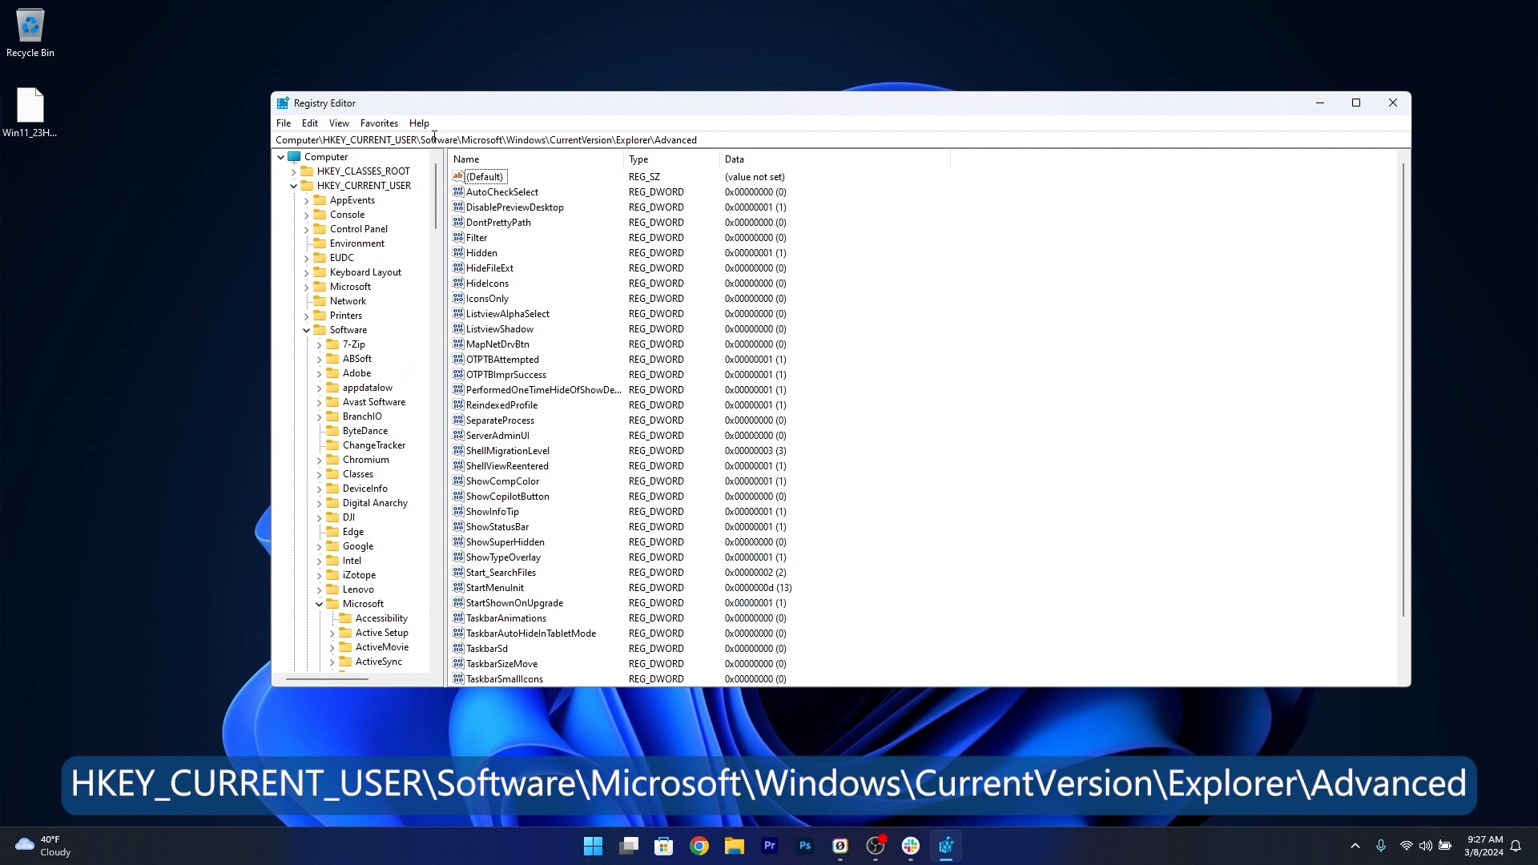
mouse_move(510, 140)
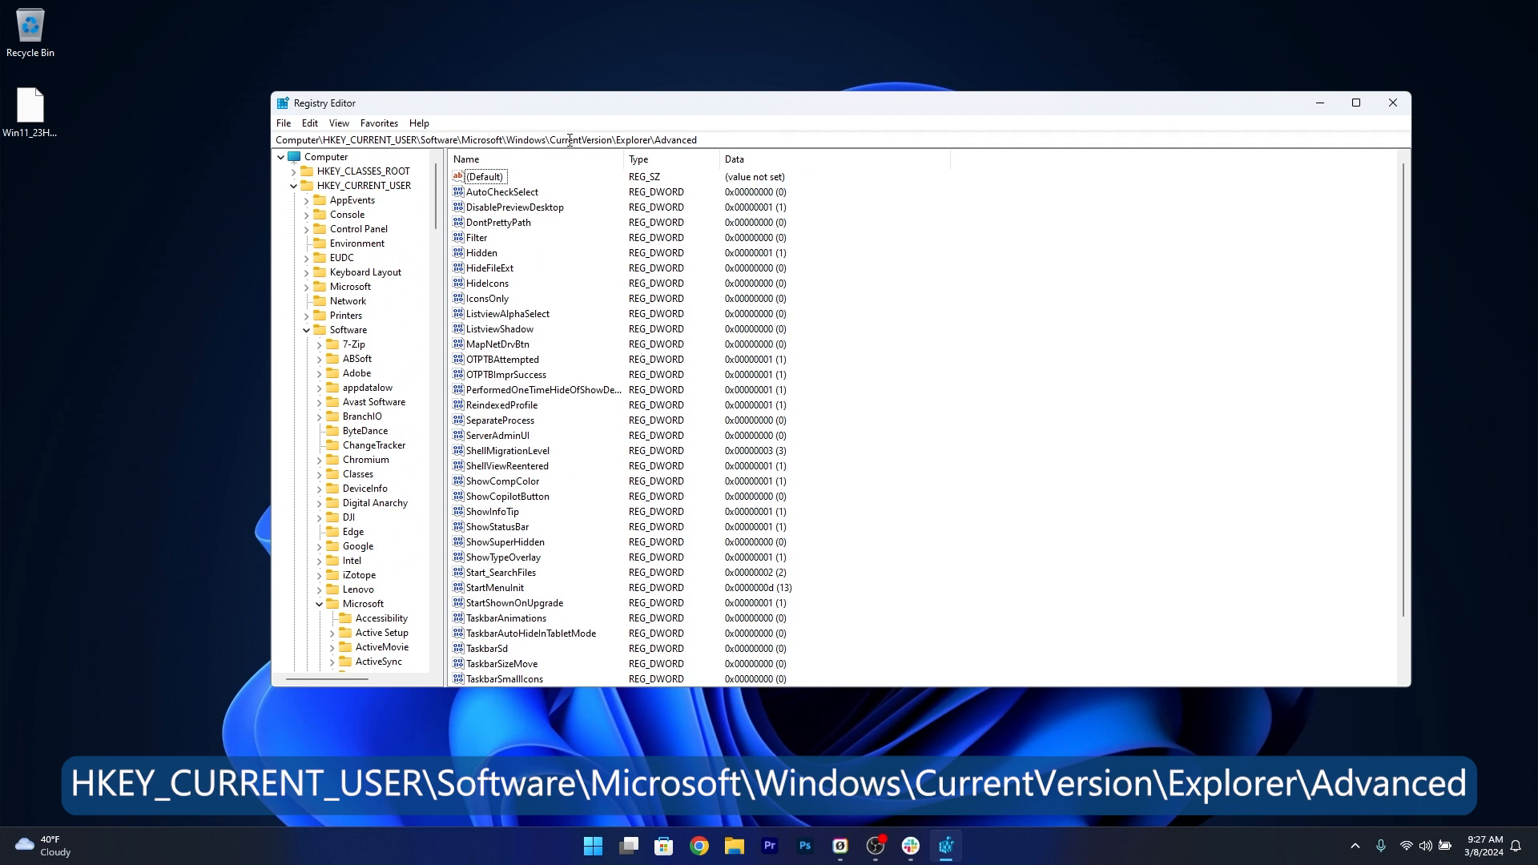
- Scroll the key tree down to the Explorer\Advanced key under HKEY_CURRENT_USER
scroll("down", 3)
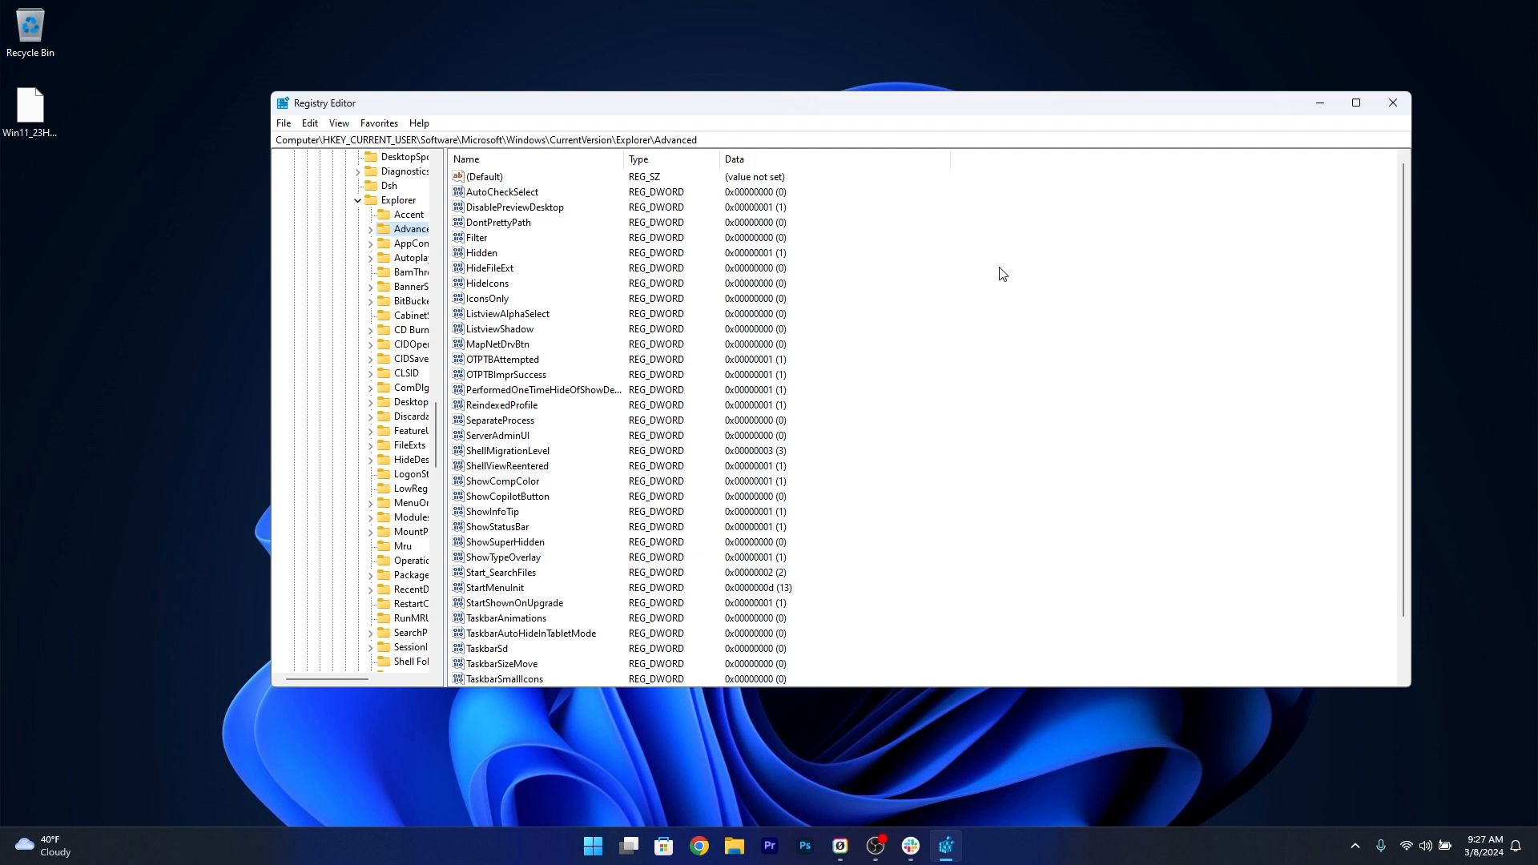
- Create a new 32-bit DWORD value named AutoHideTaskbar in the Advanced key
right_click(988, 279)
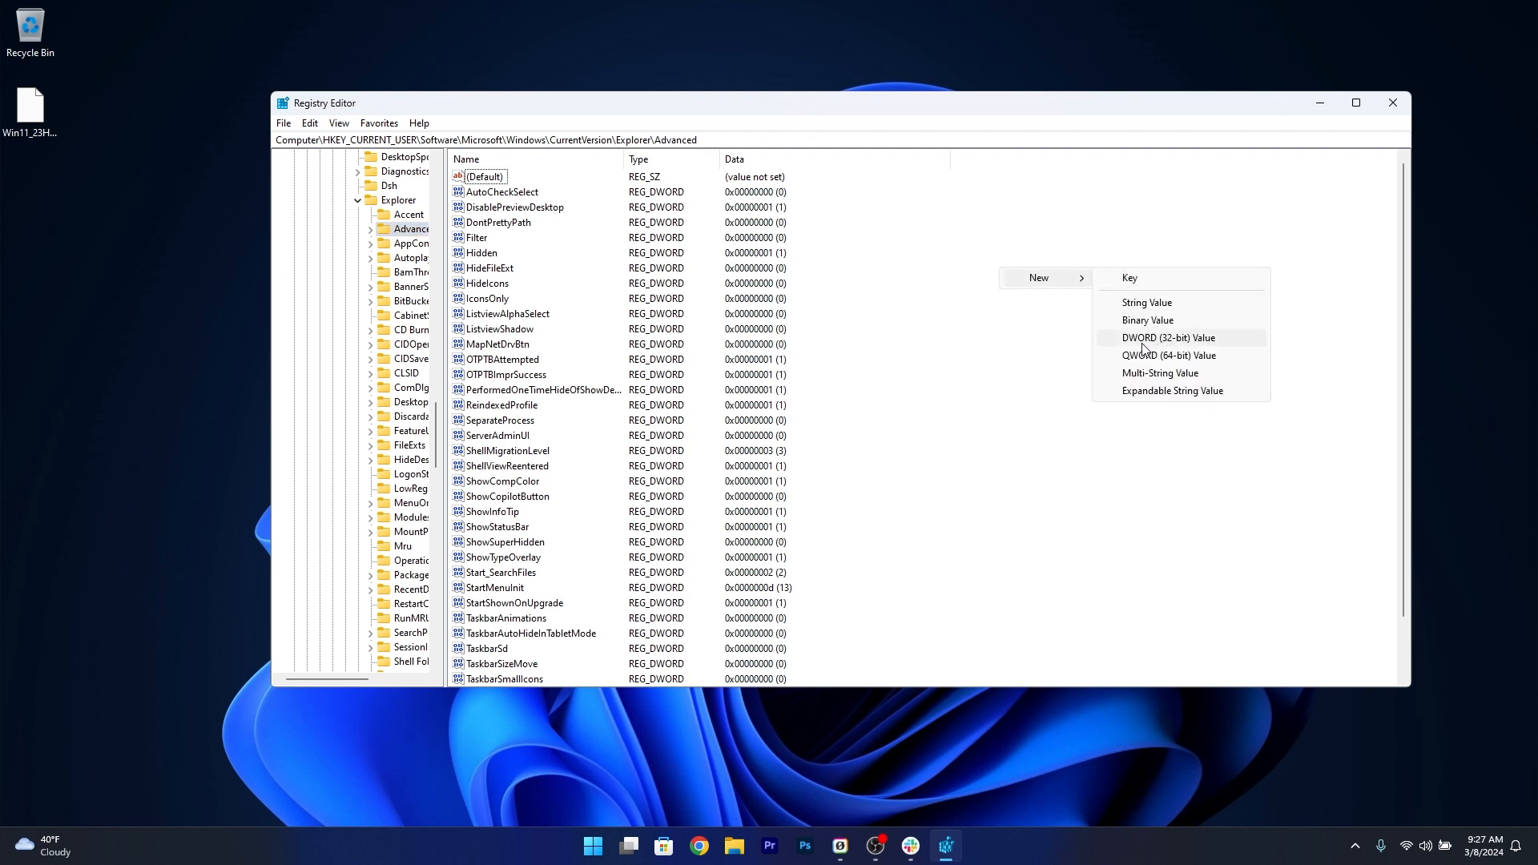
left_click(1169, 338)
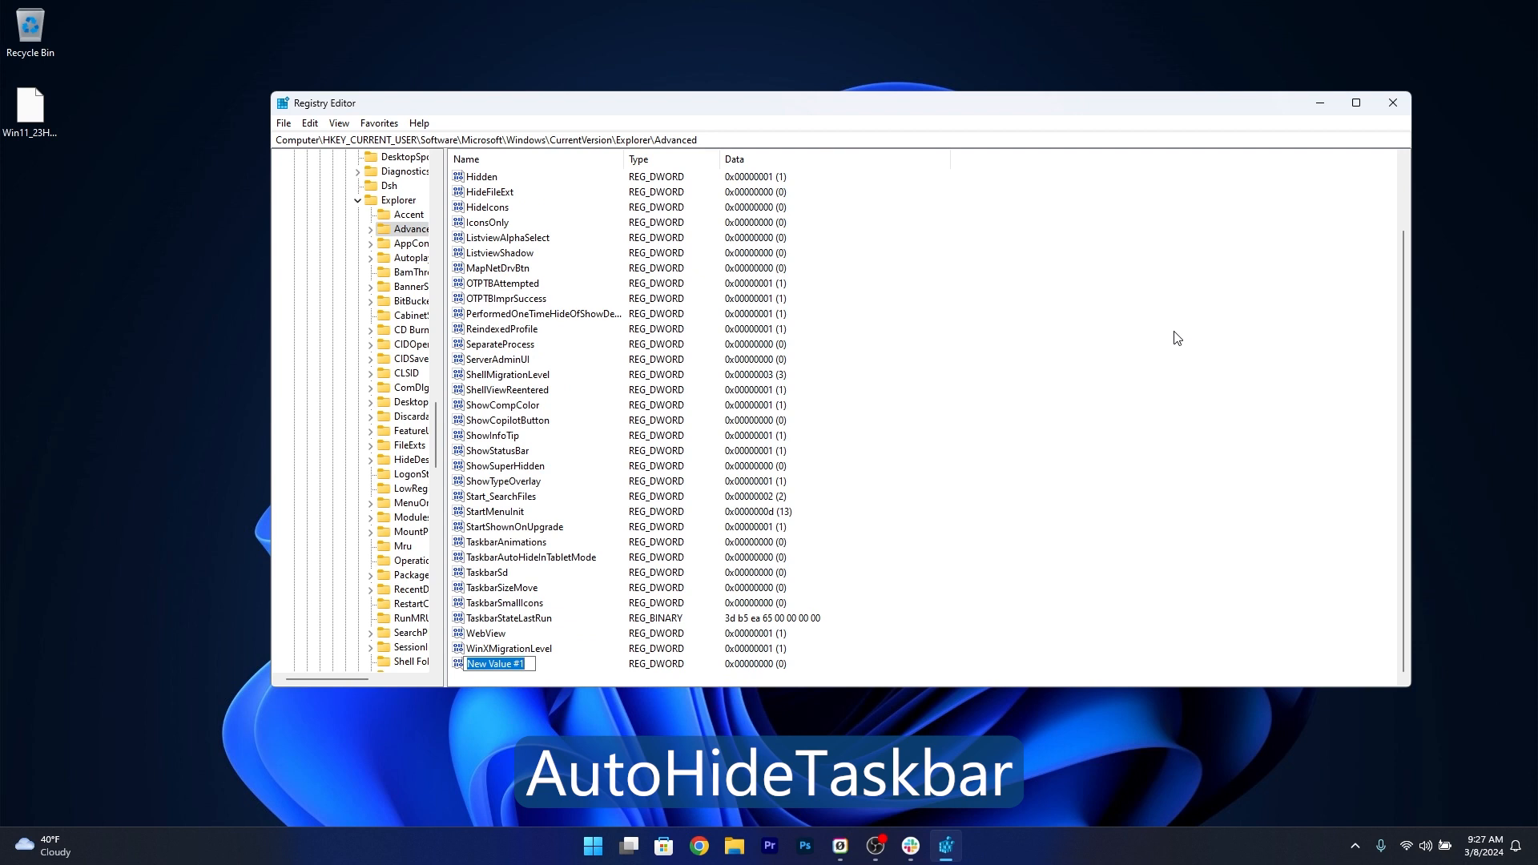
type("AutoHideTaskbar")
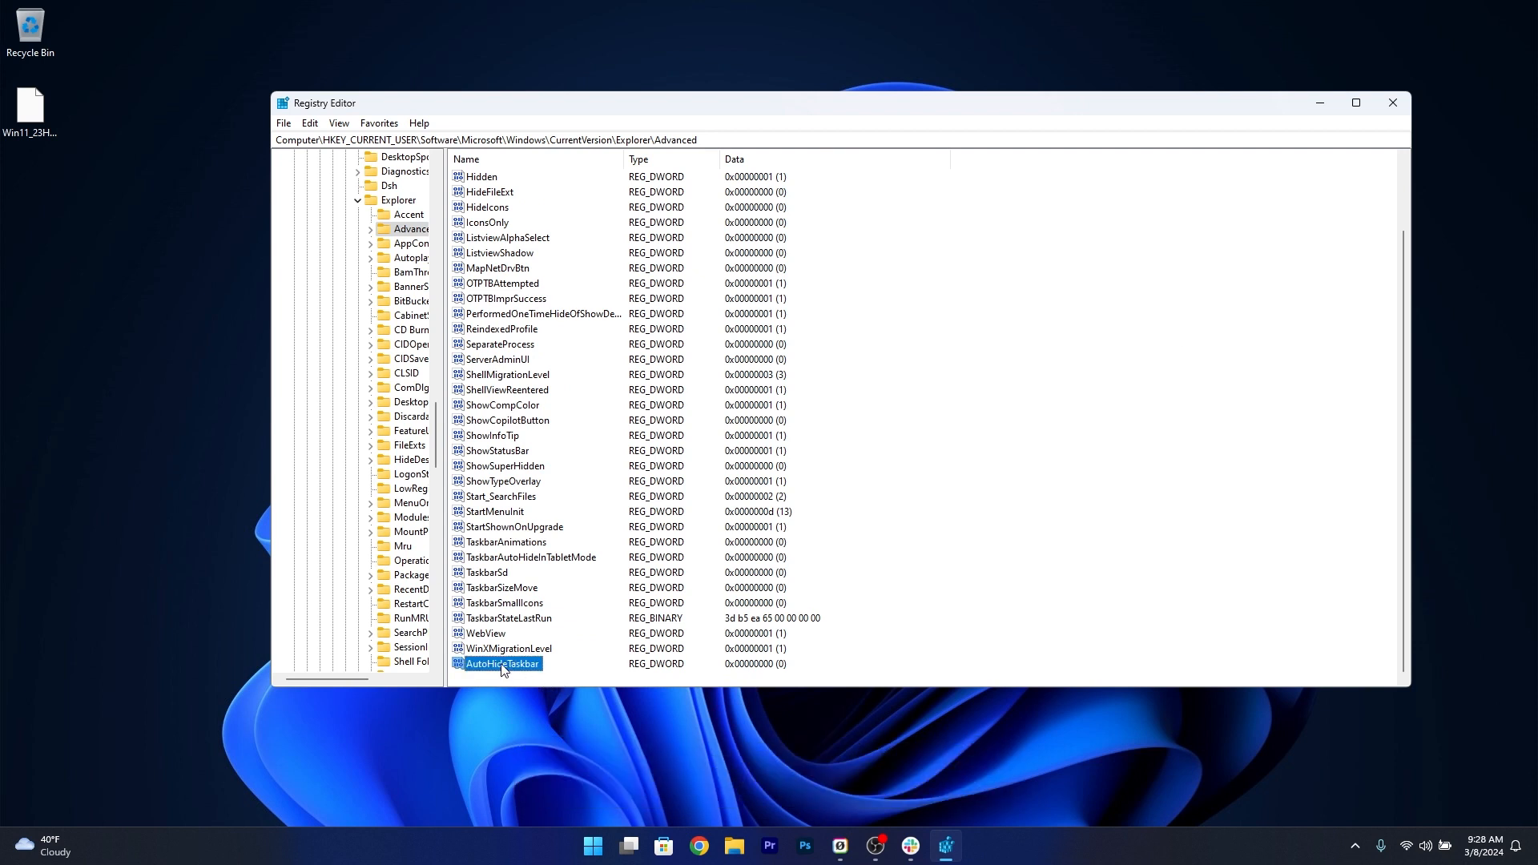
- Set AutoHideTaskbar's value data to 1 and confirm
double_click(500, 664)
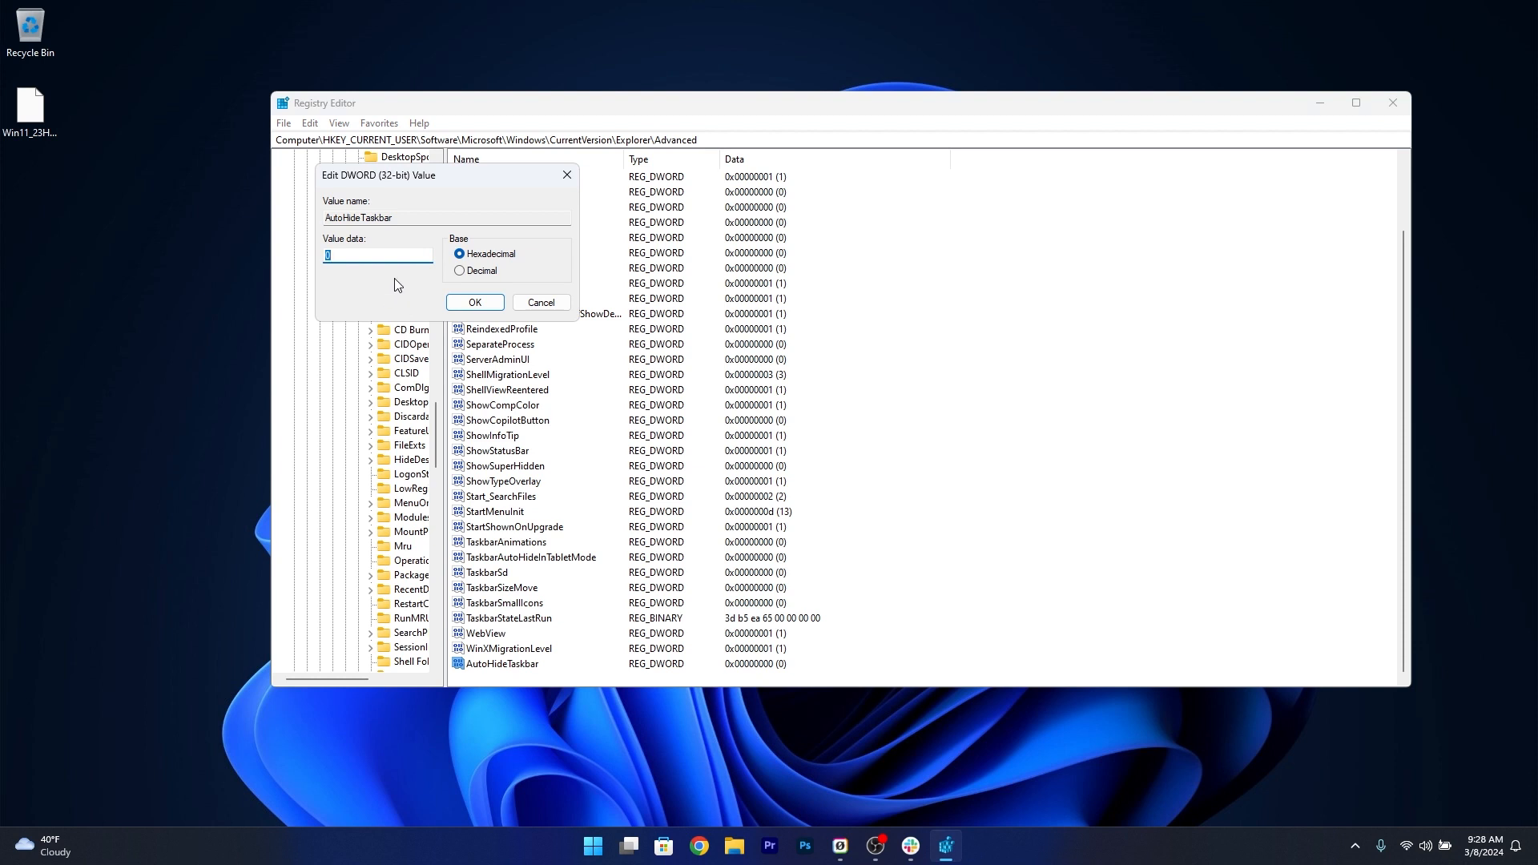
type("1")
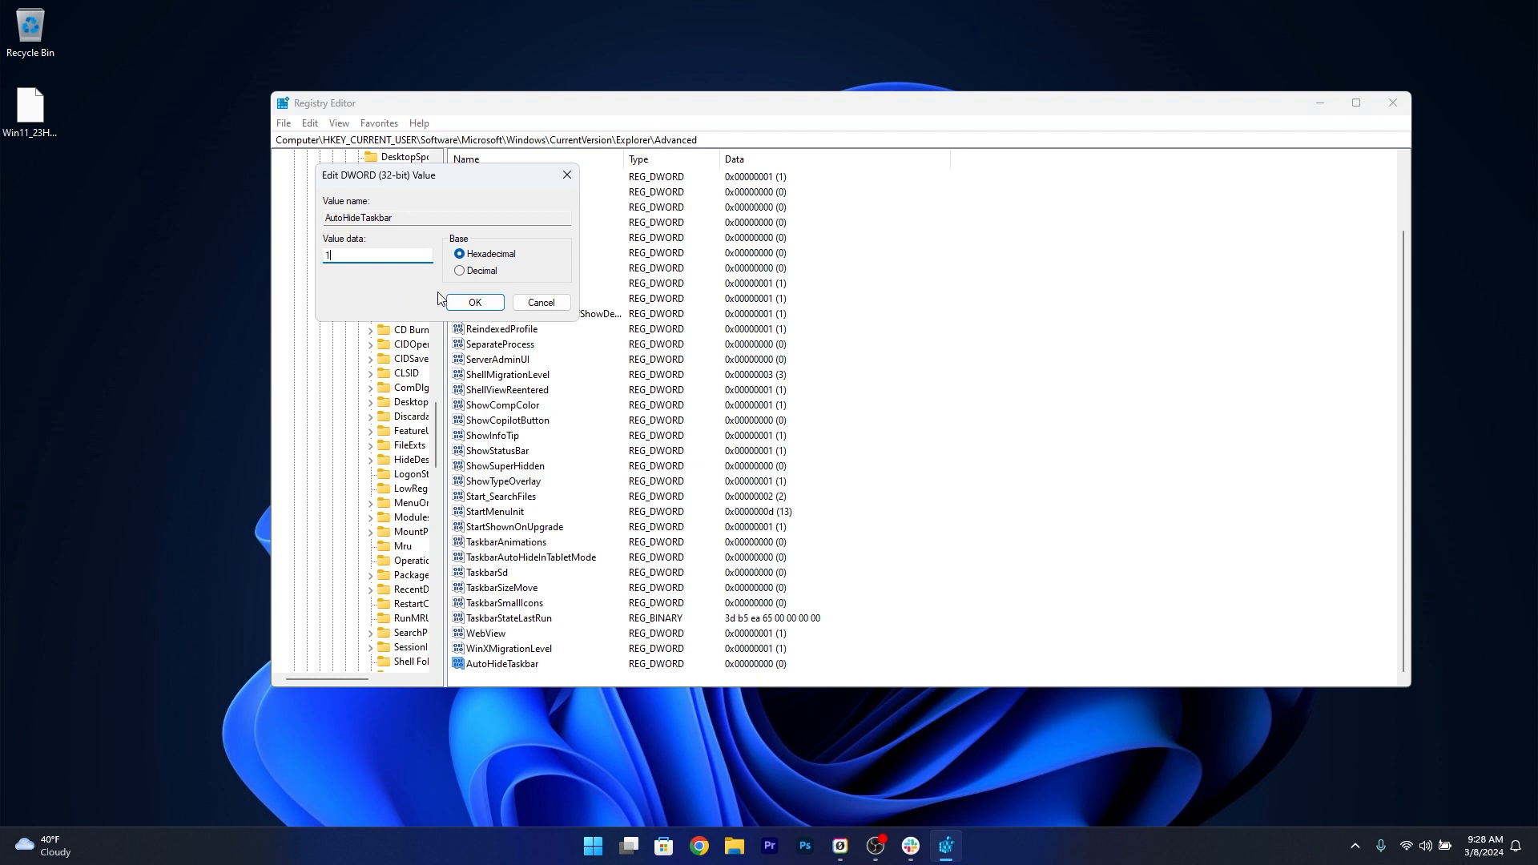
left_click(474, 303)
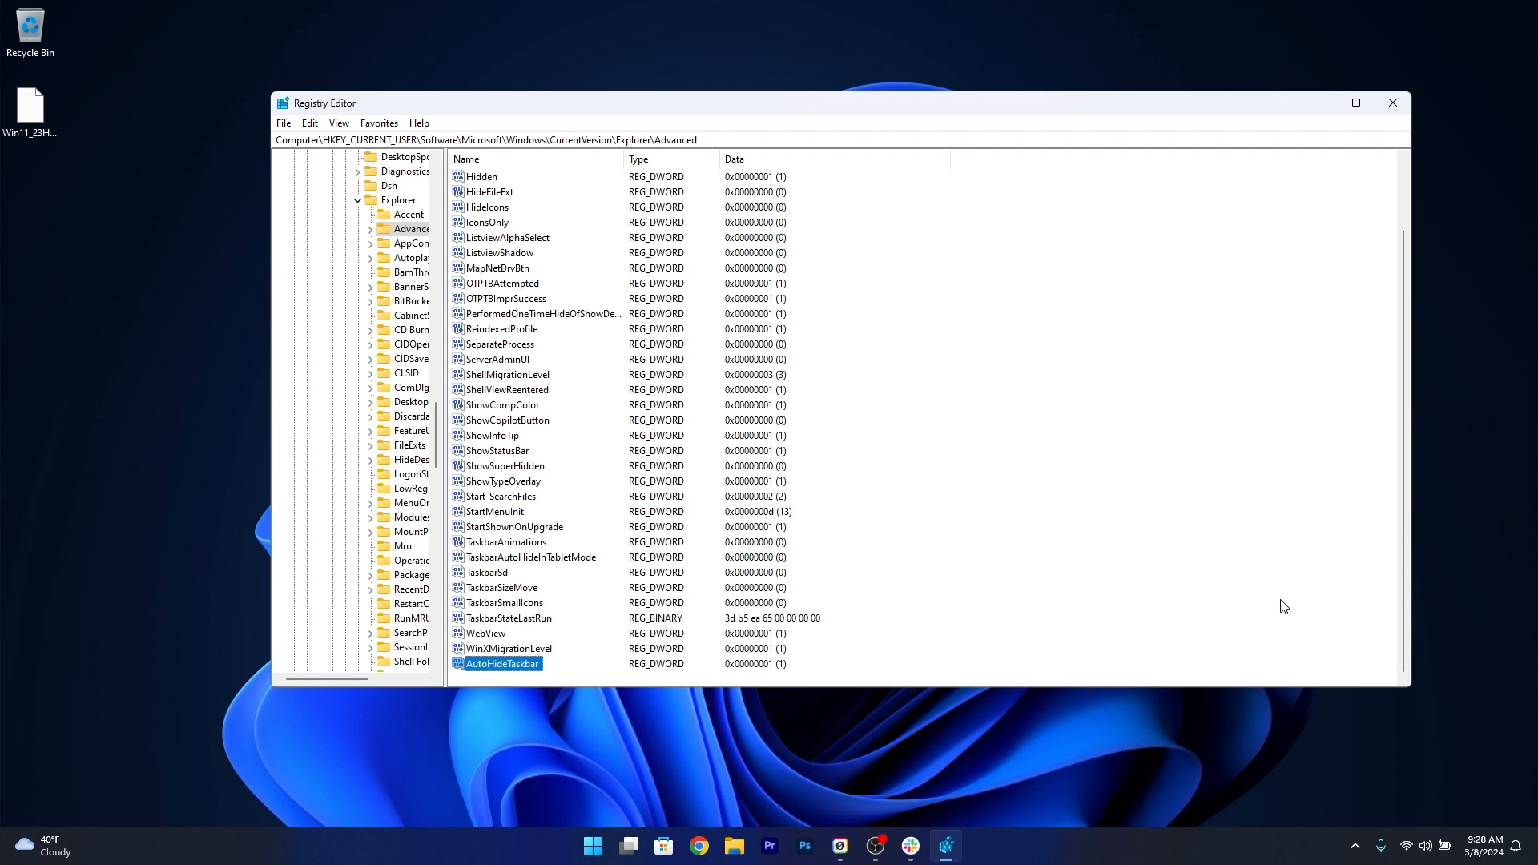
mouse_move(484, 720)
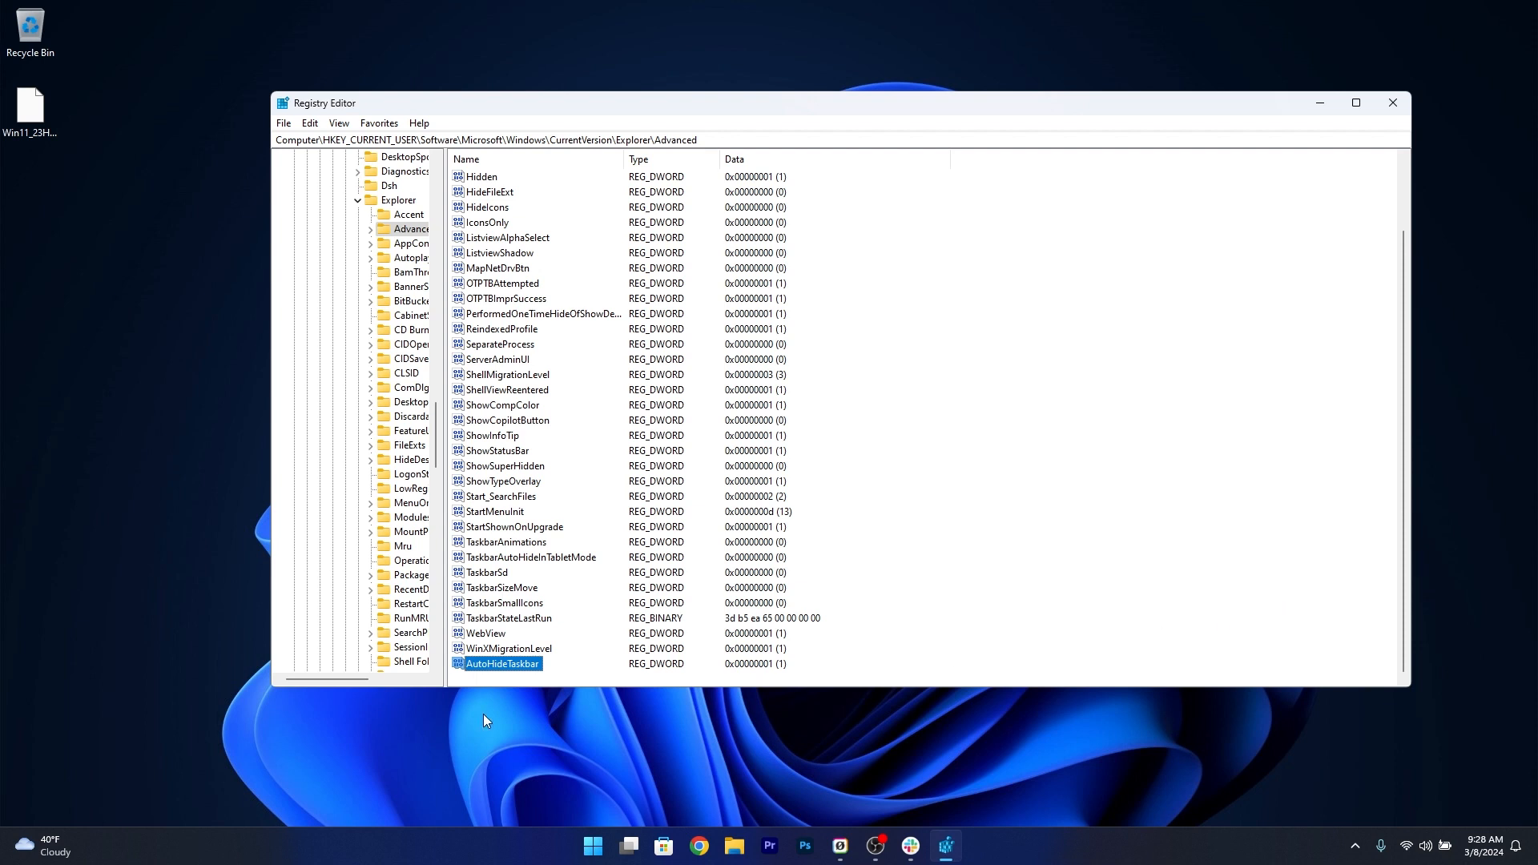
mouse_move(1319, 103)
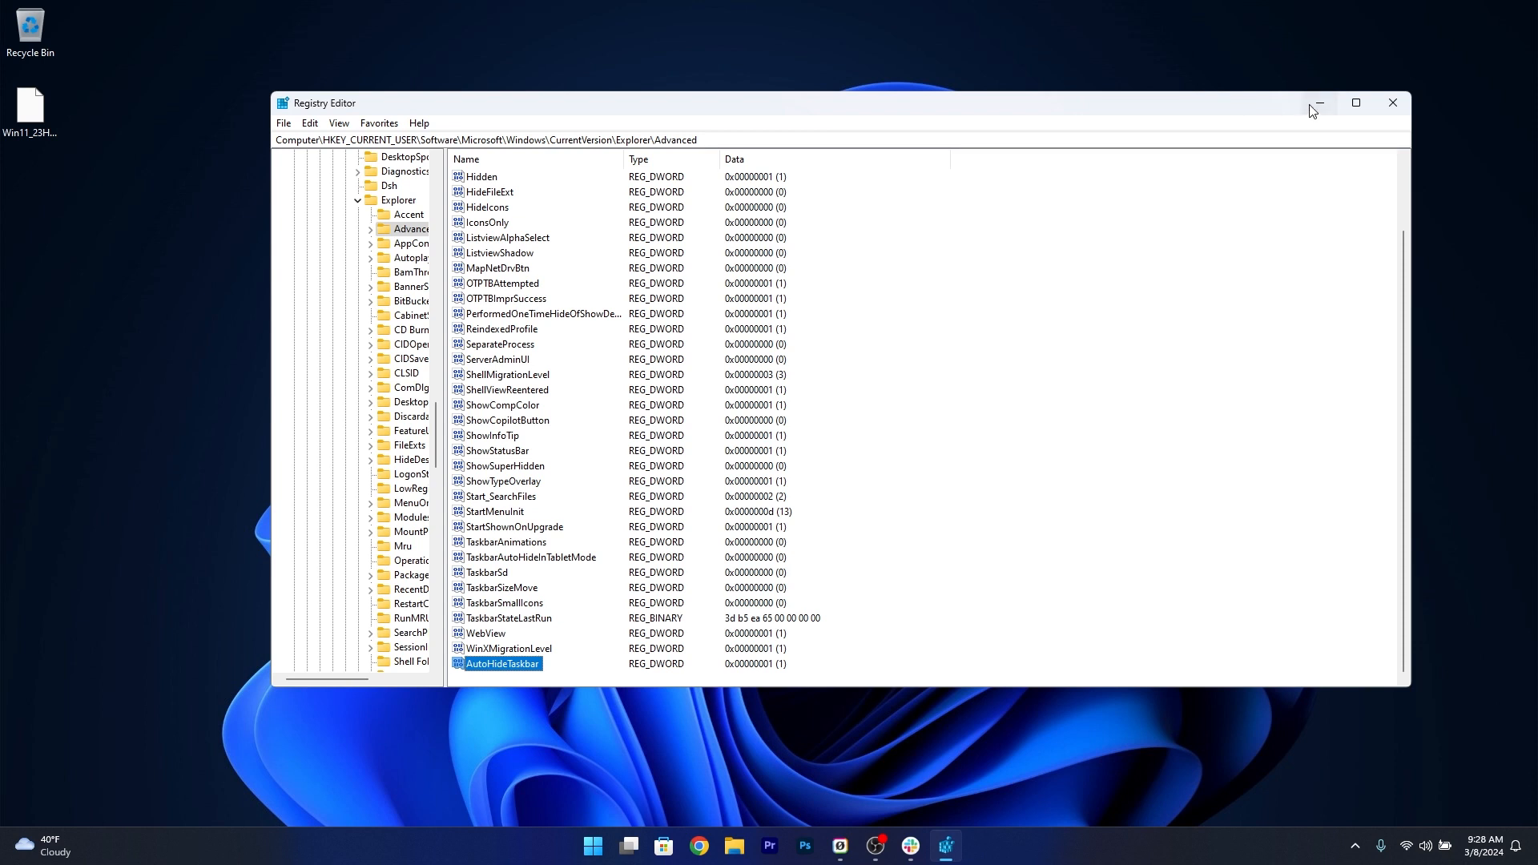